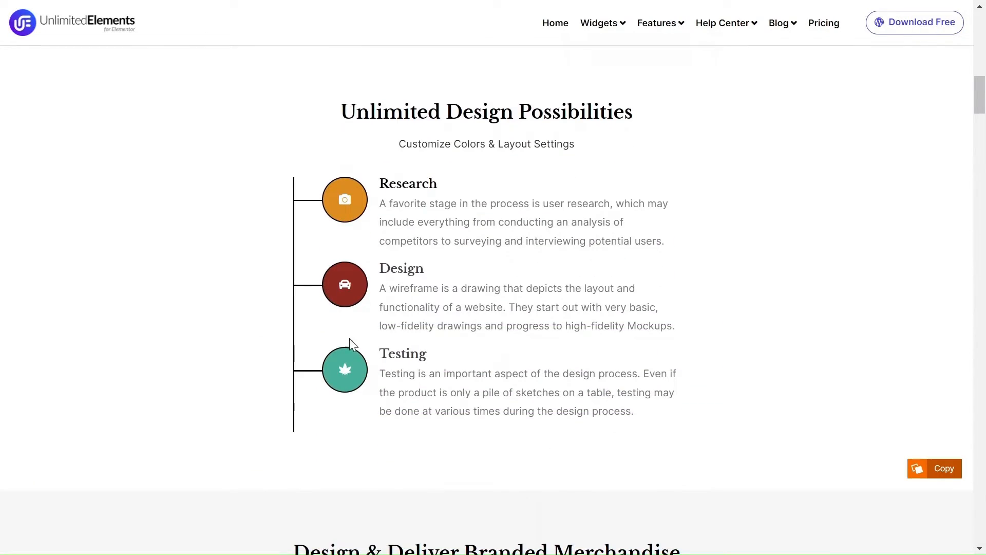
- Scroll to the Design & Deliver demo and advance the carousel until the timeline reaches Print
scroll(down, 3)
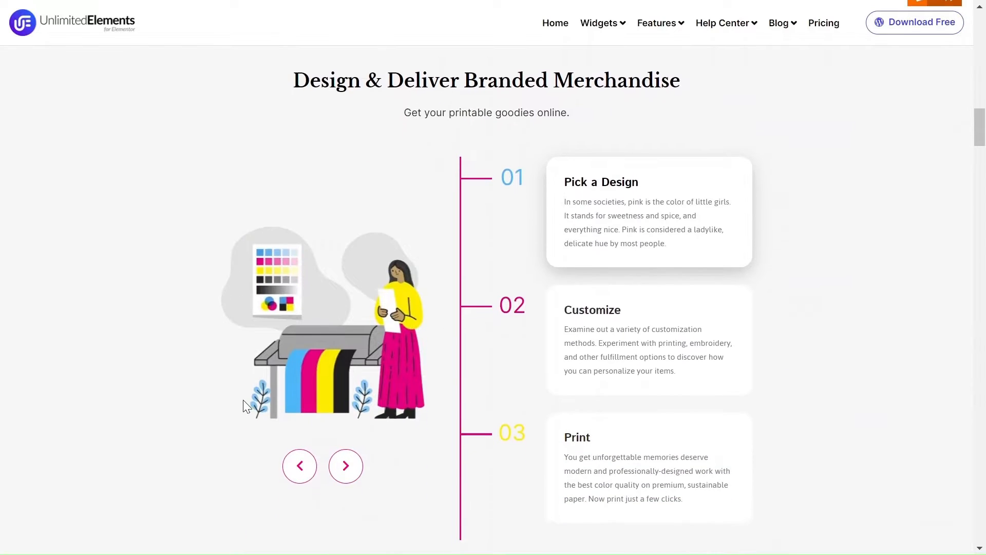
click(345, 466)
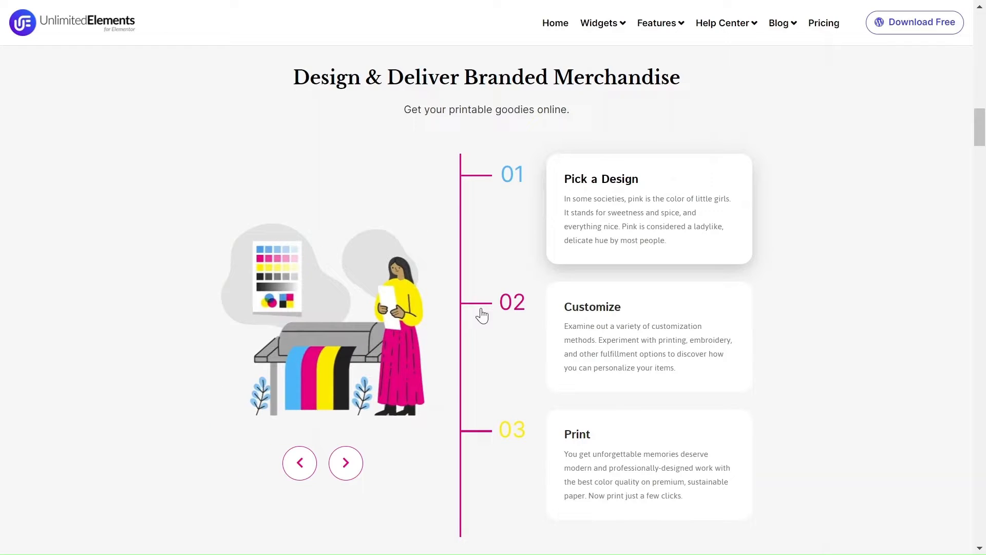
click(345, 463)
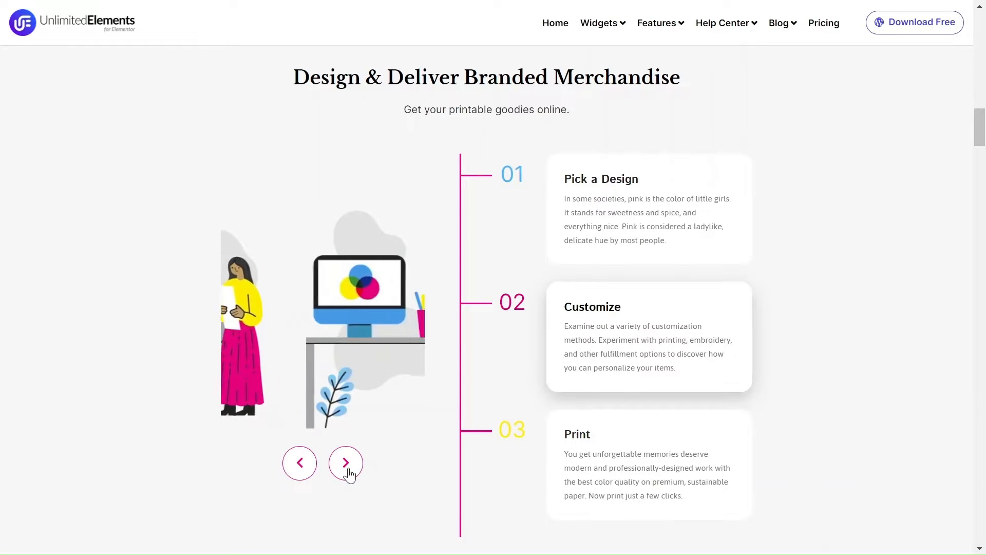
click(345, 463)
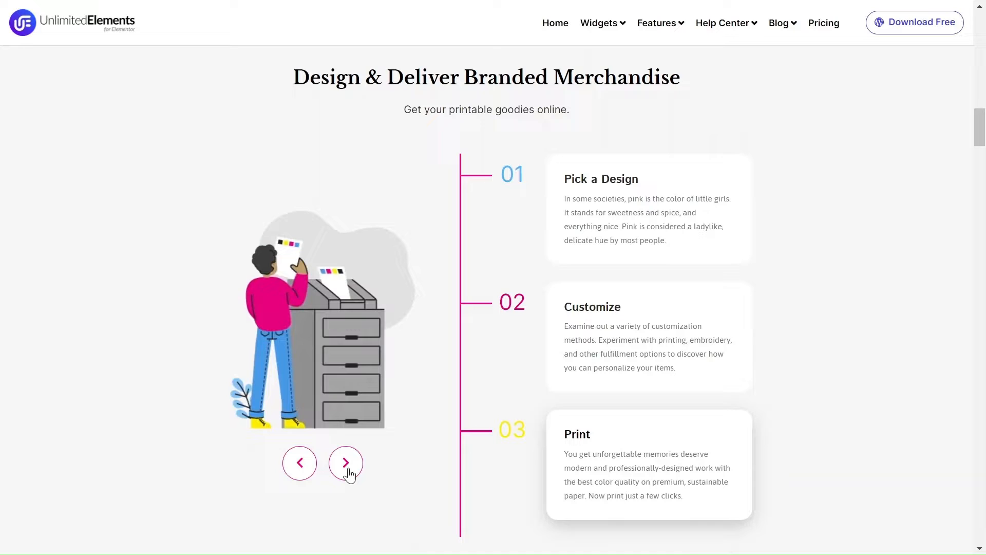
click(345, 463)
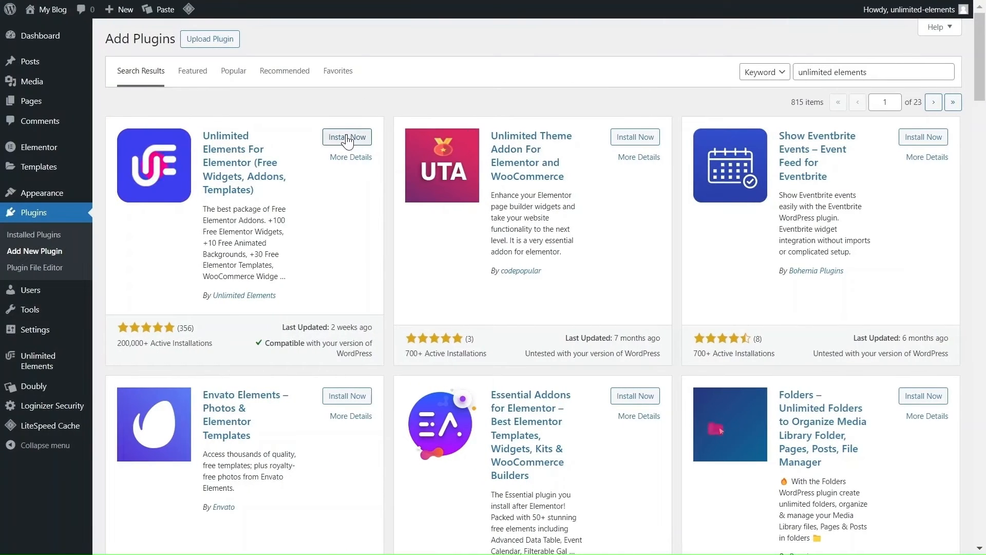
- Install Unlimited Elements For Elementor from the plugin search results and activate it
click(346, 137)
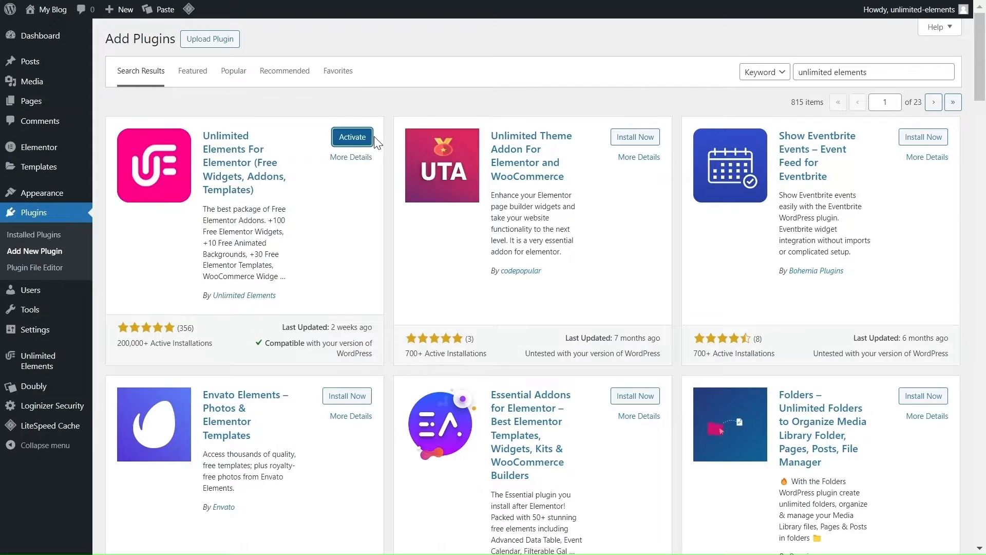
click(351, 136)
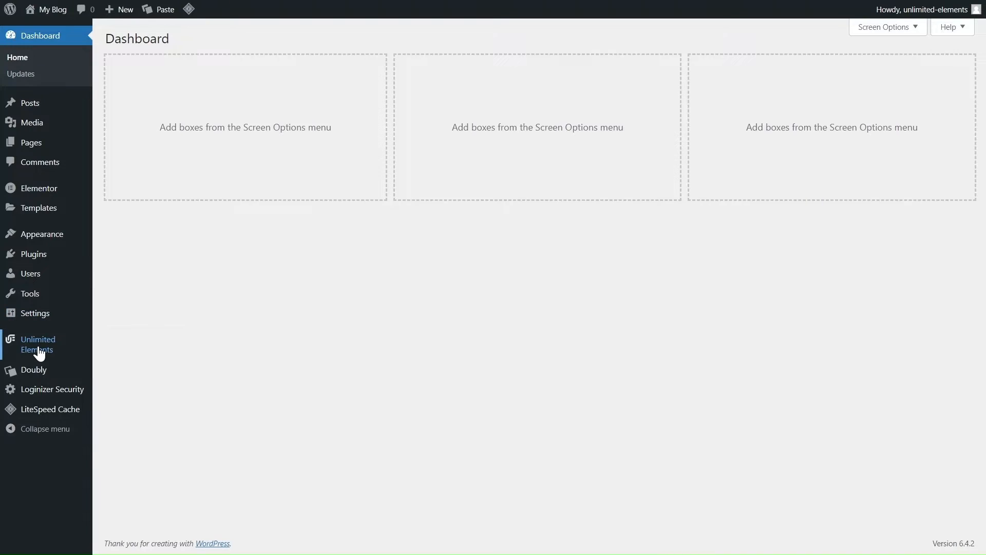
- Search the Unlimited Elements widget library for 'timeline bullets' and pick the result
click(37, 344)
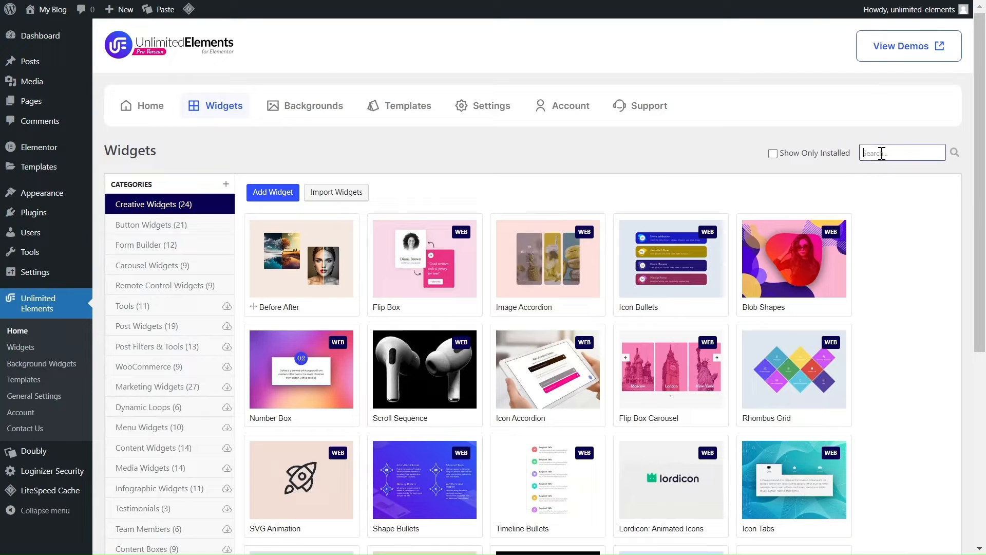
text(timeline b)
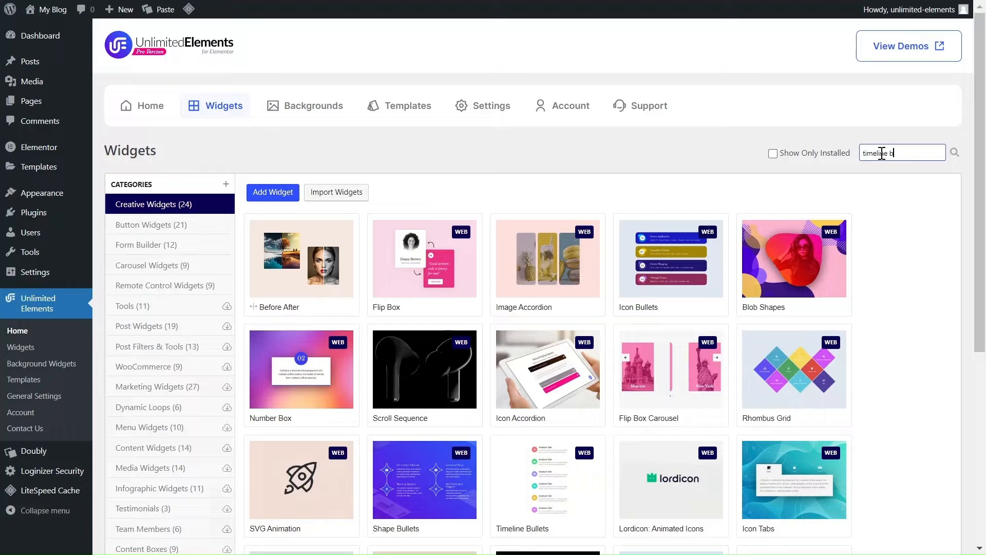
text(imeline bullets)
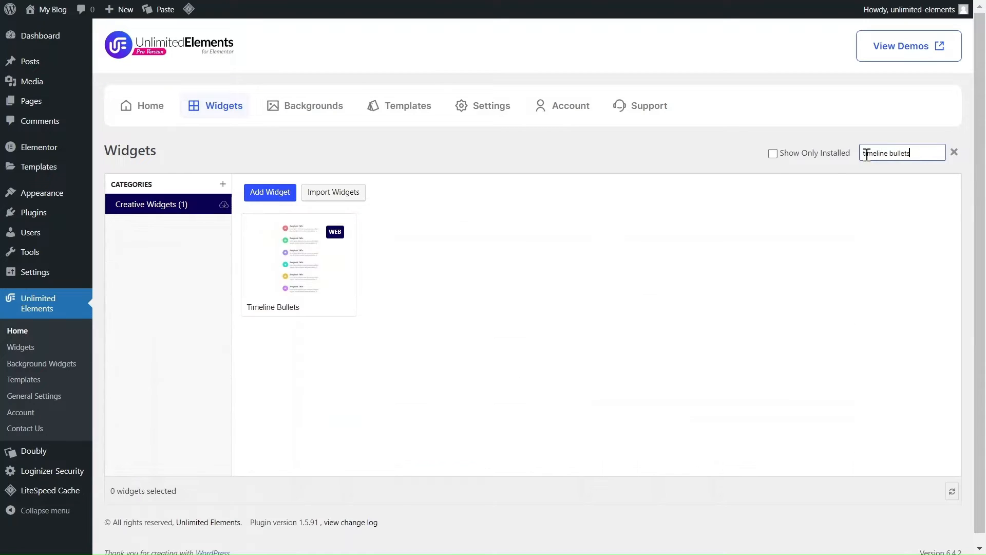
click(298, 258)
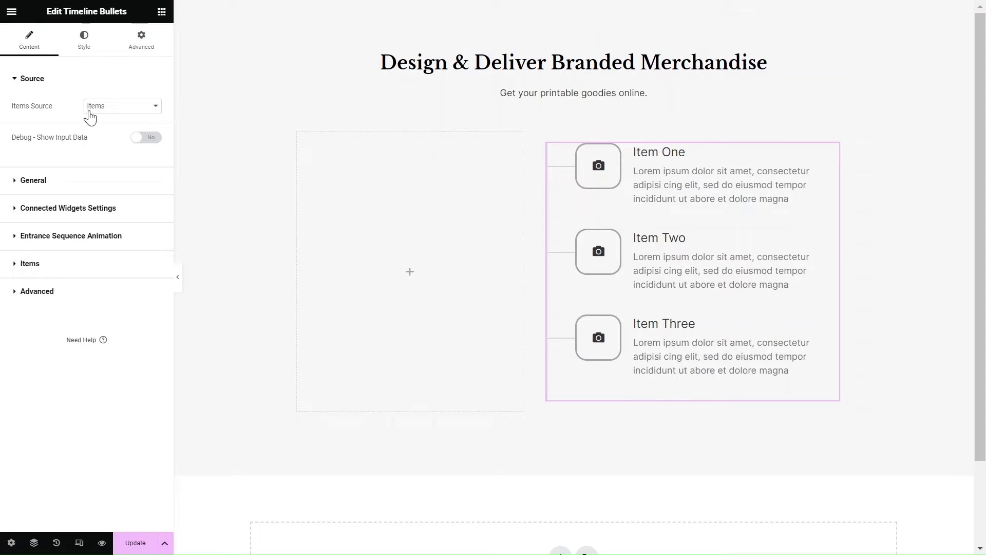
click(121, 105)
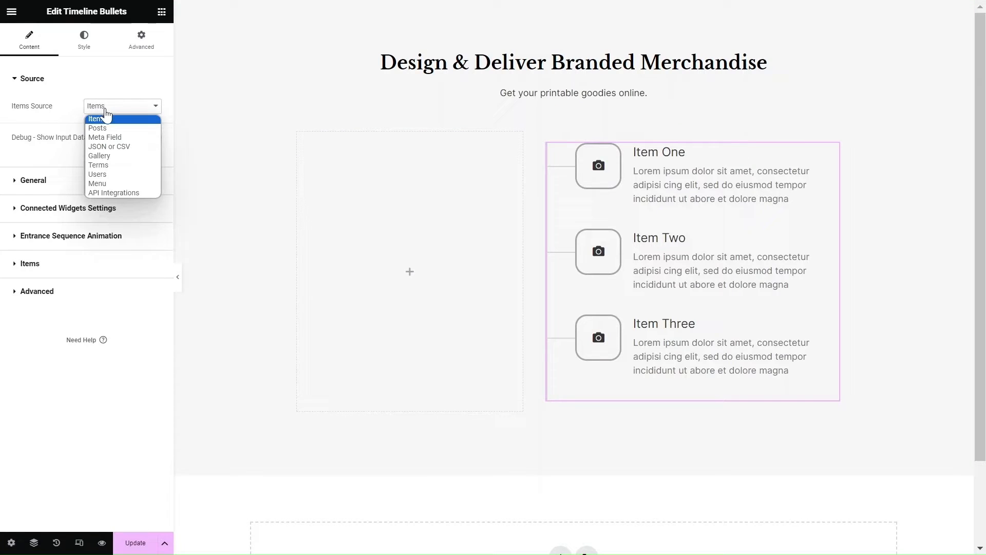
click(97, 128)
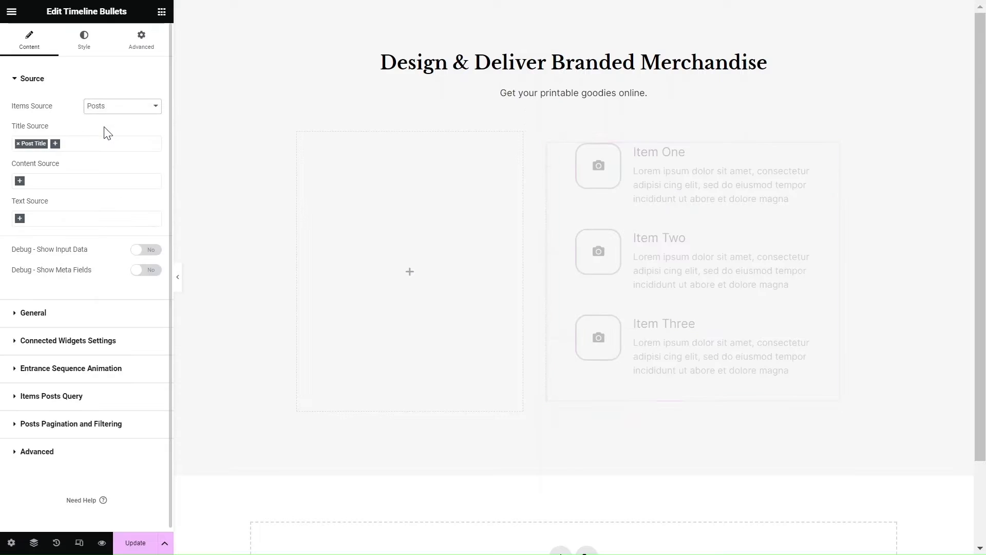
click(121, 106)
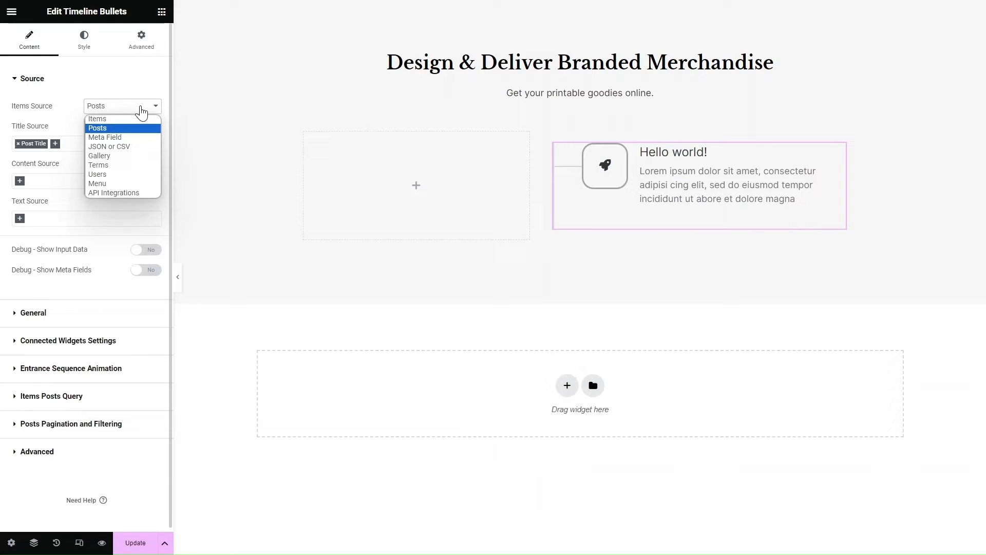
click(105, 138)
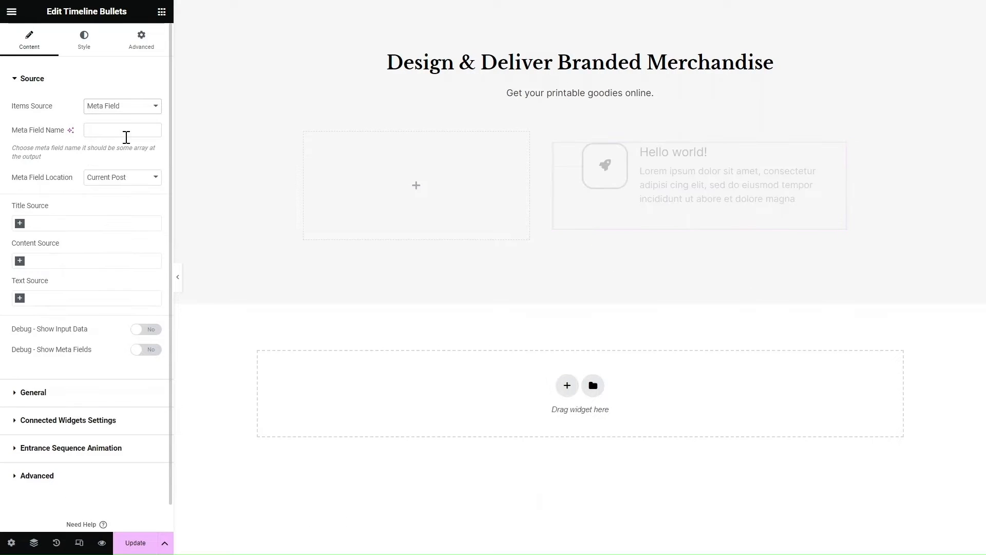
click(122, 105)
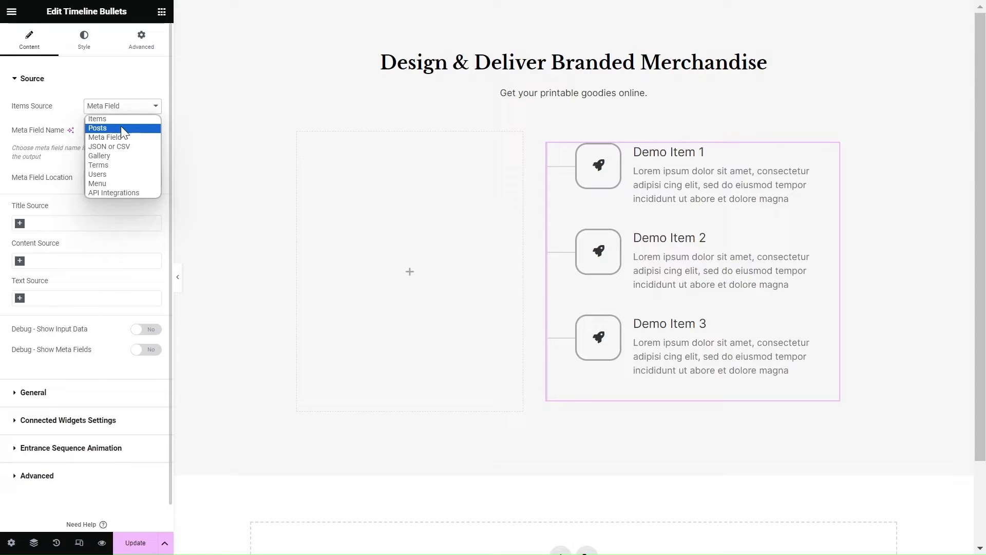
mouse_move(113, 197)
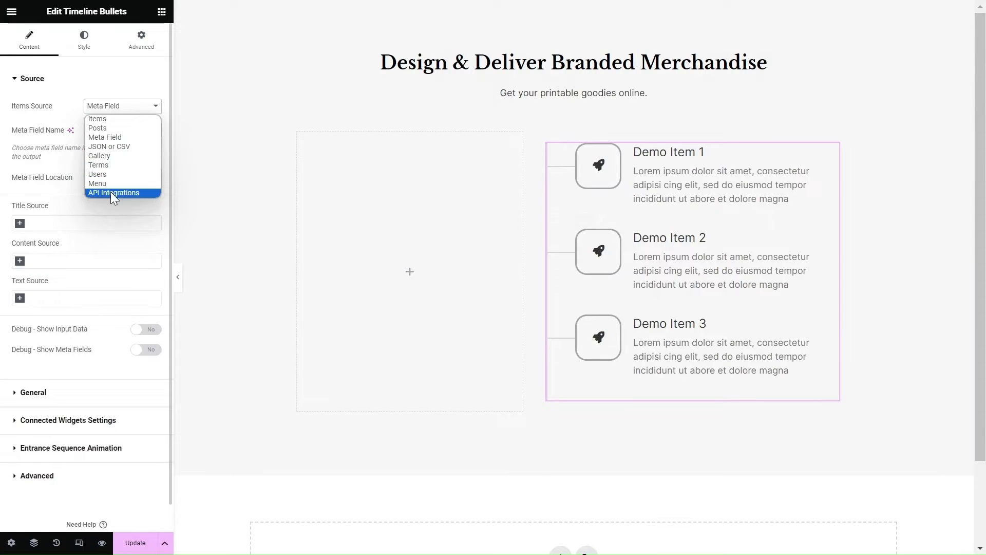
mouse_move(98, 128)
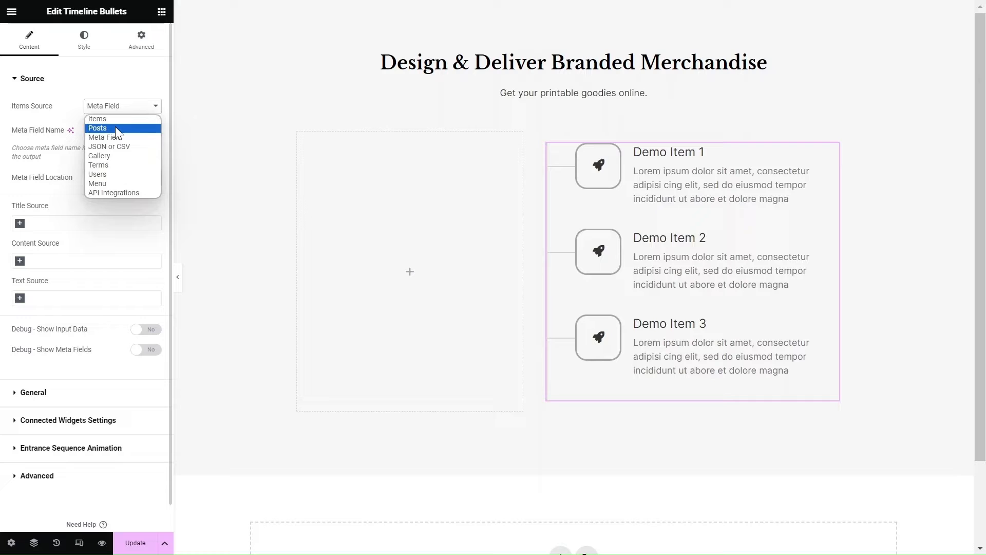
click(97, 118)
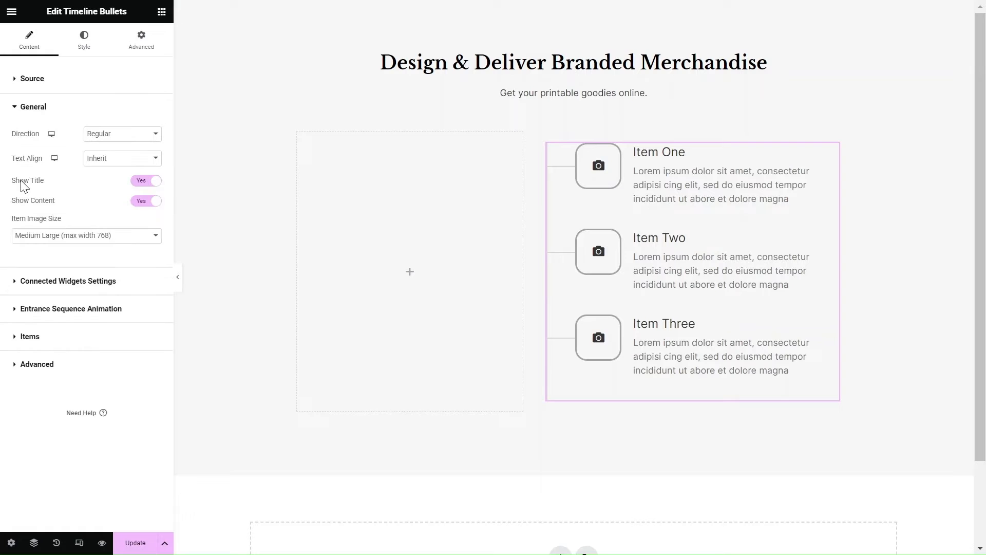
click(121, 133)
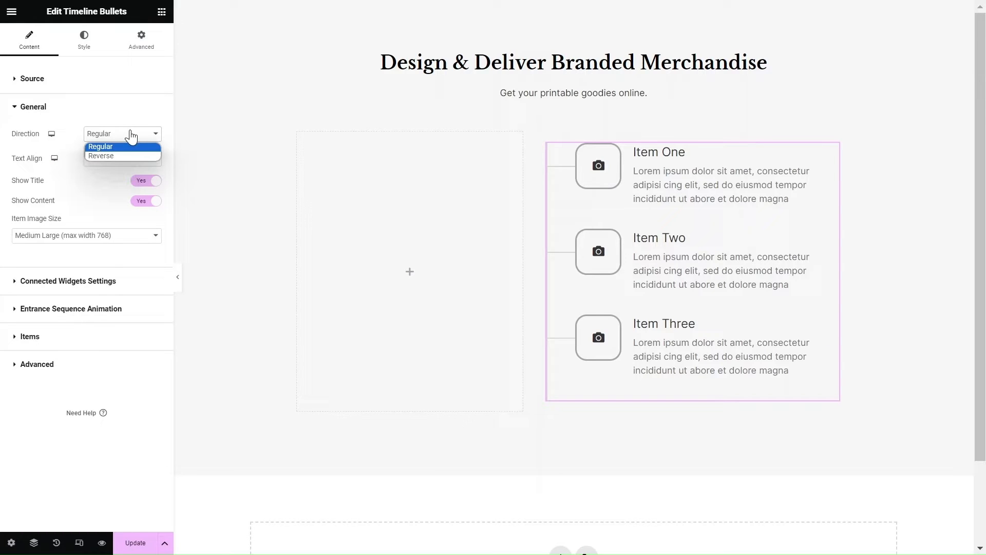
click(100, 156)
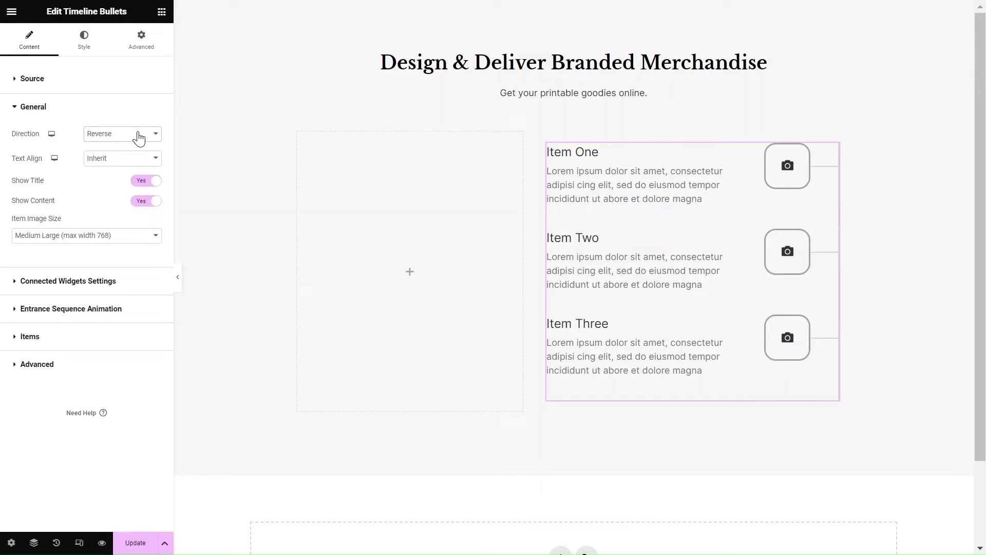
click(122, 133)
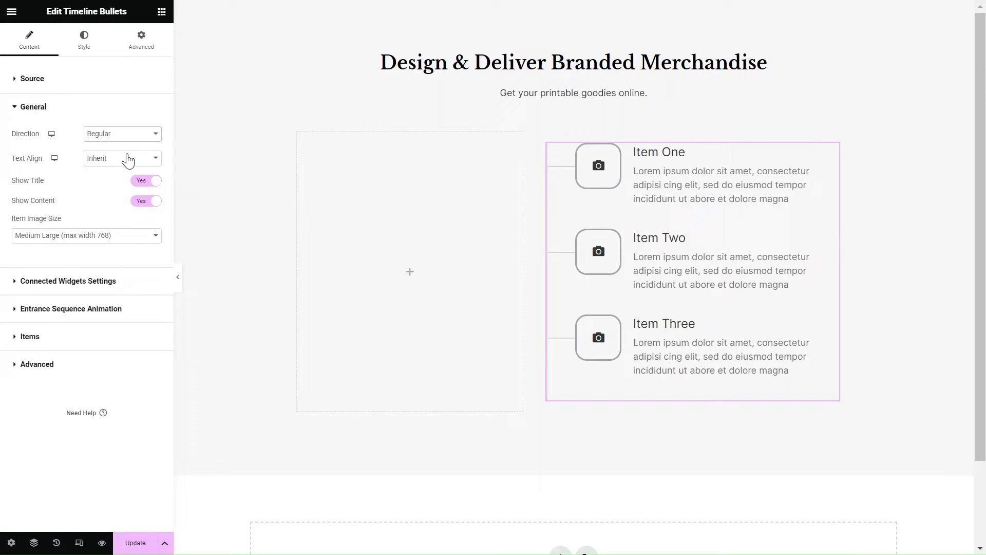
click(121, 157)
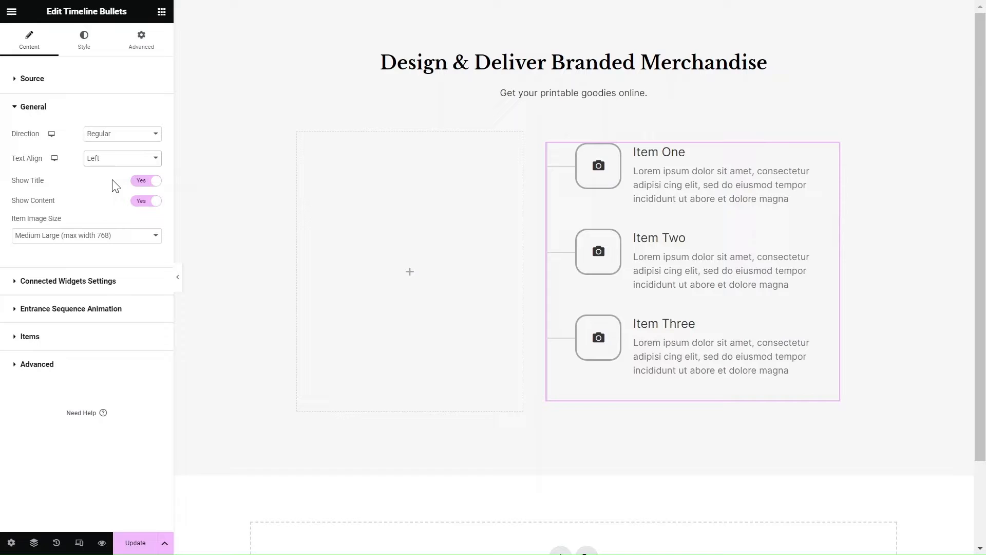
click(146, 180)
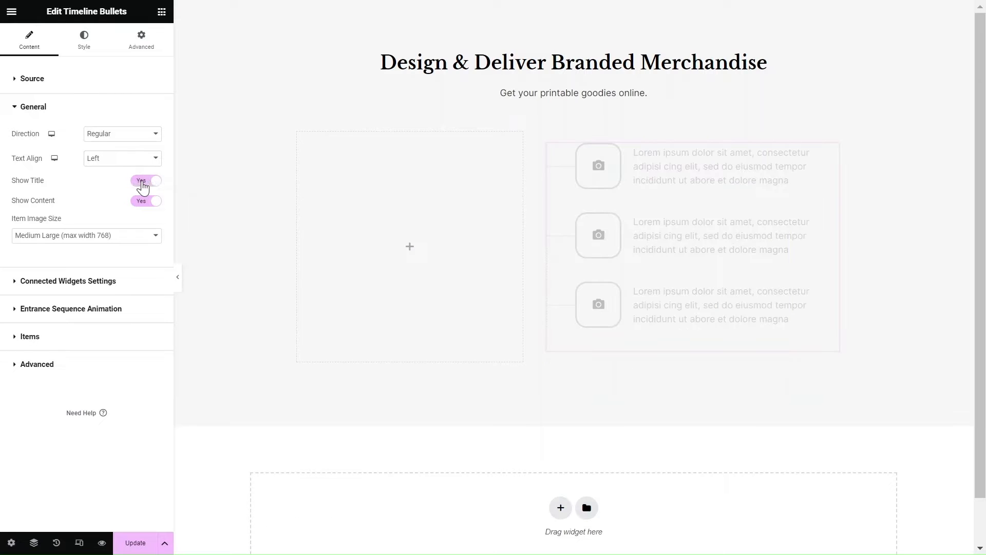
click(146, 200)
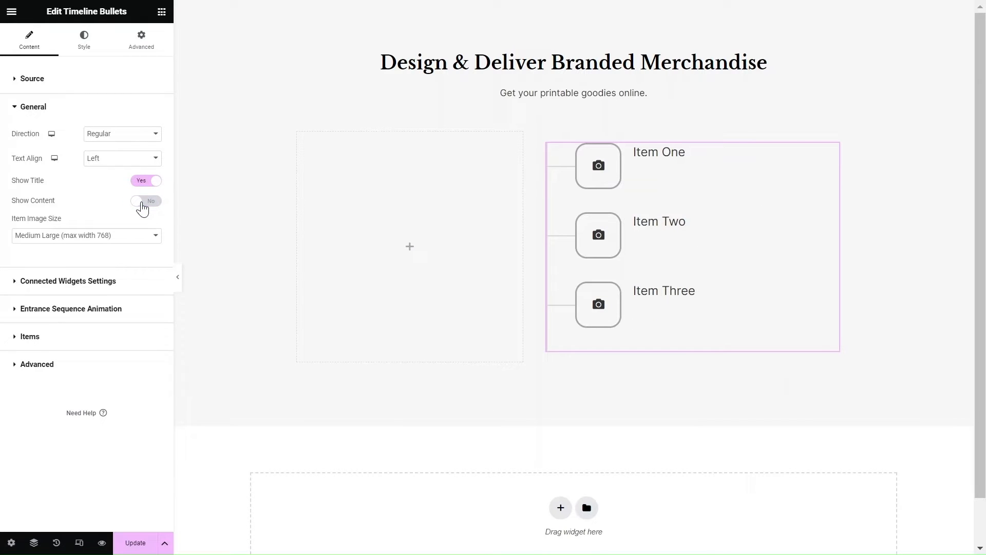
click(146, 200)
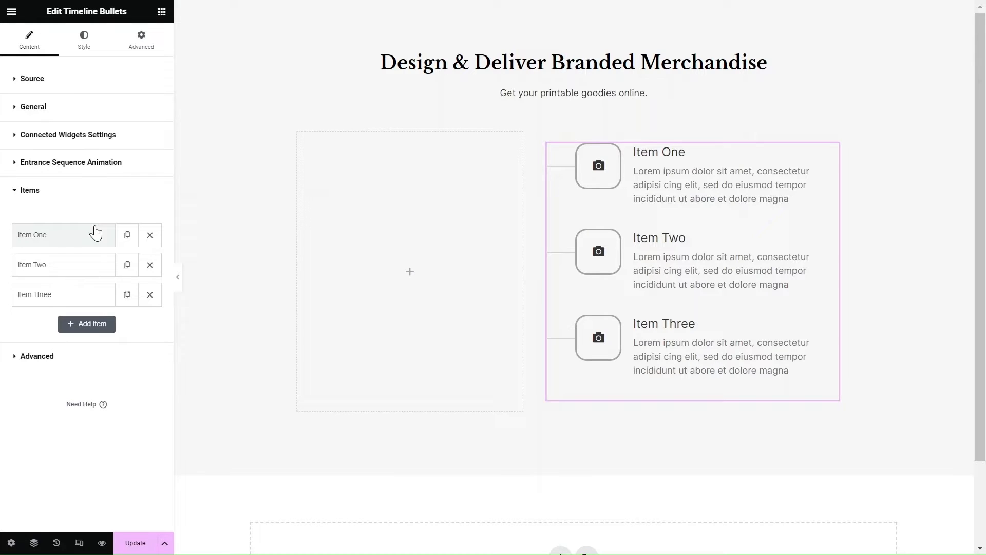
- Title the first item 'Pick a Design' with a text marker, then duplicate it as 'Customize'
click(32, 235)
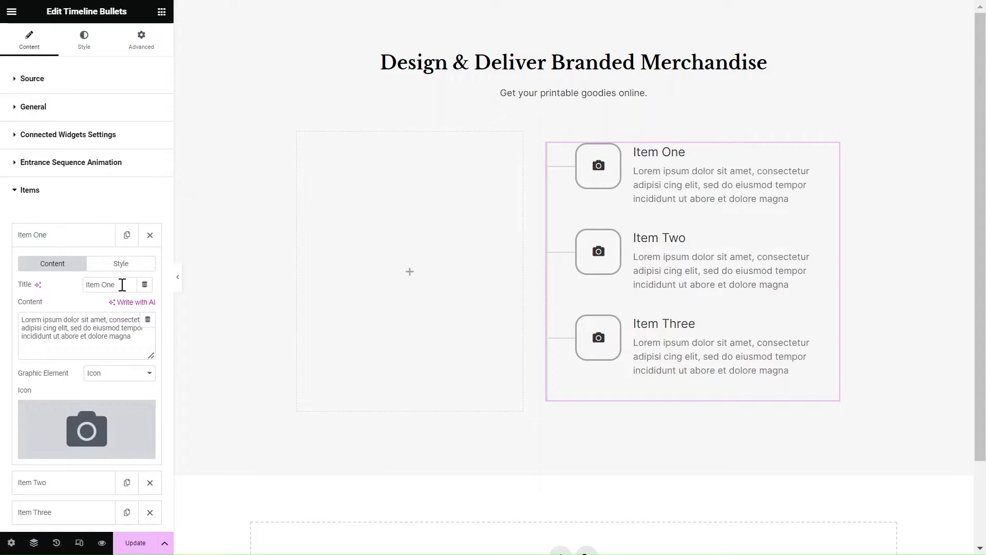
text(Pick a Design)
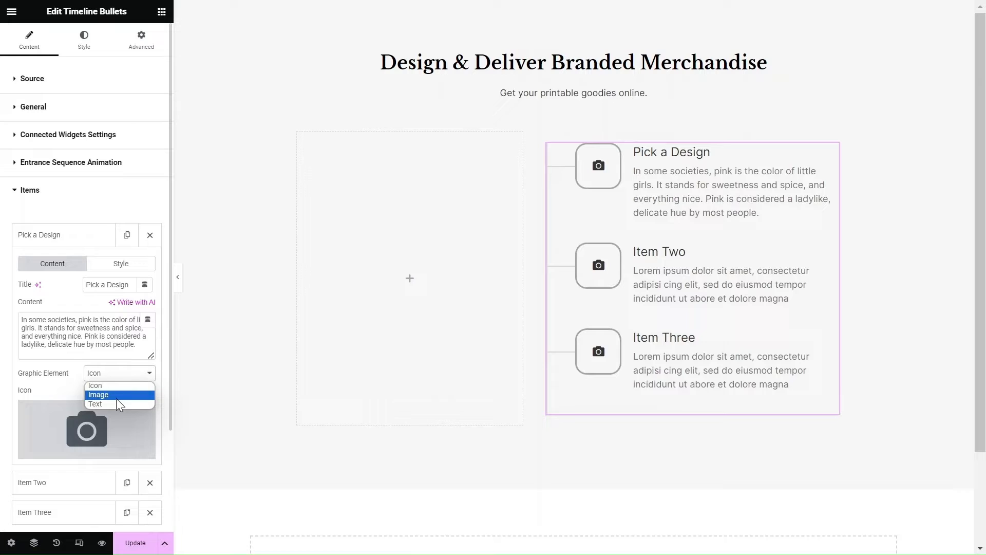
click(98, 394)
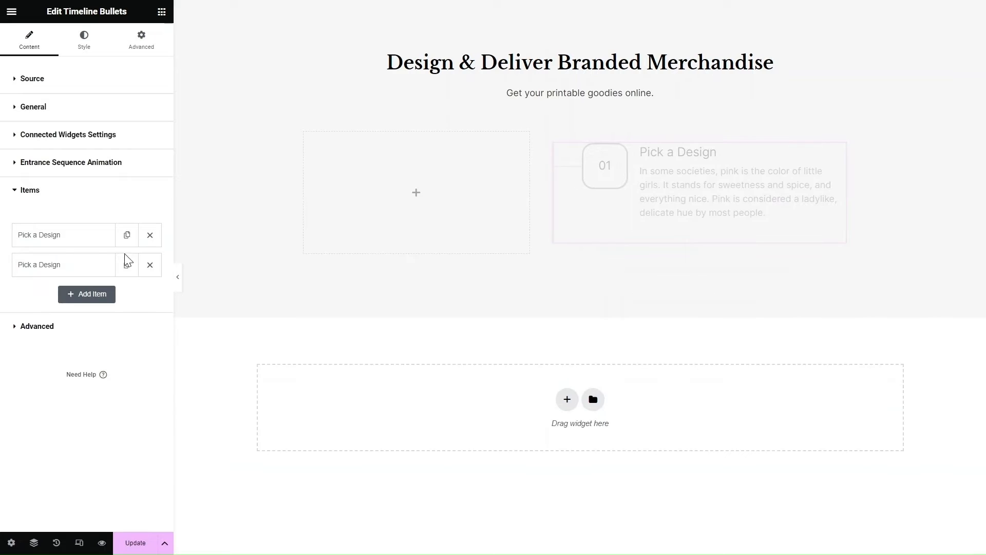
click(39, 264)
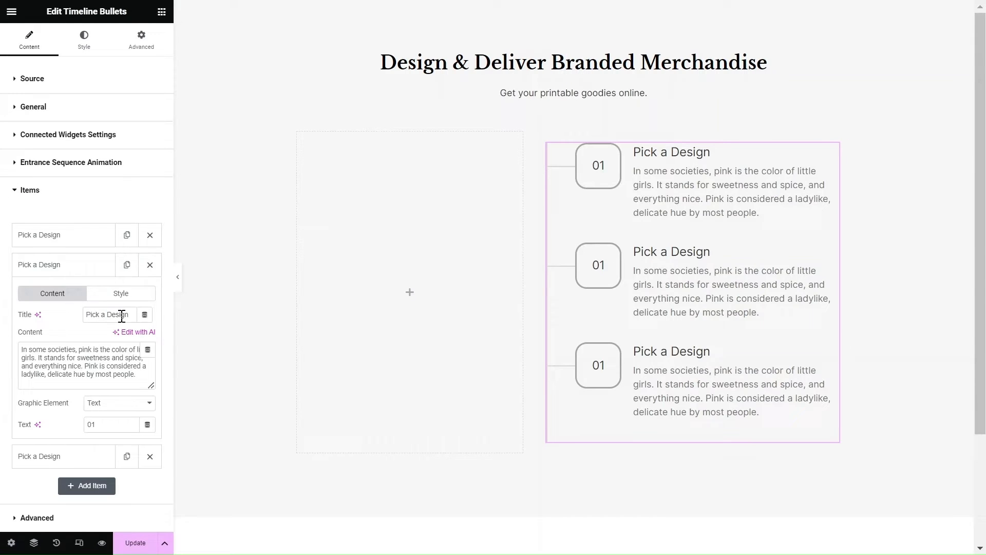
text(Customize)
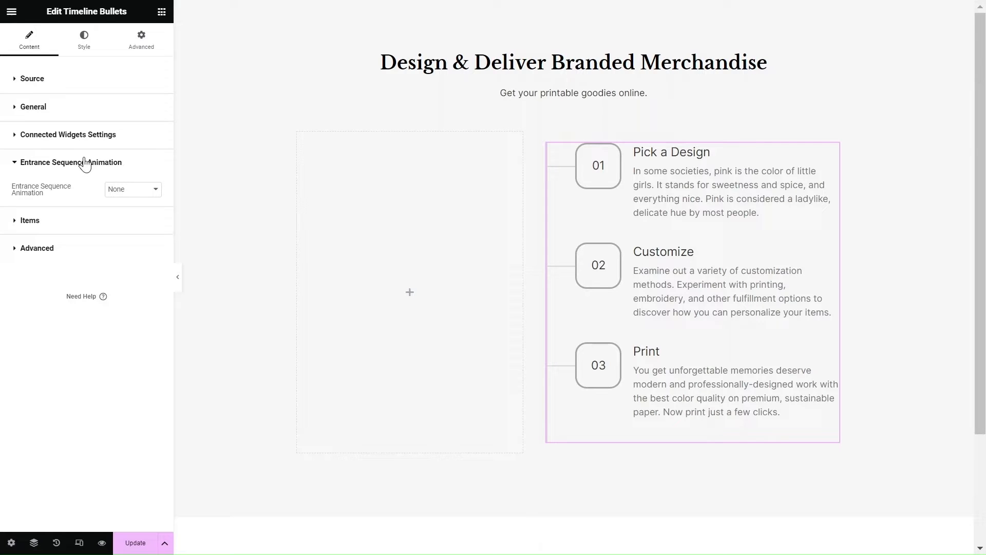
- Try the Appear and Scale Down entrance animations, then set it back to None
click(132, 188)
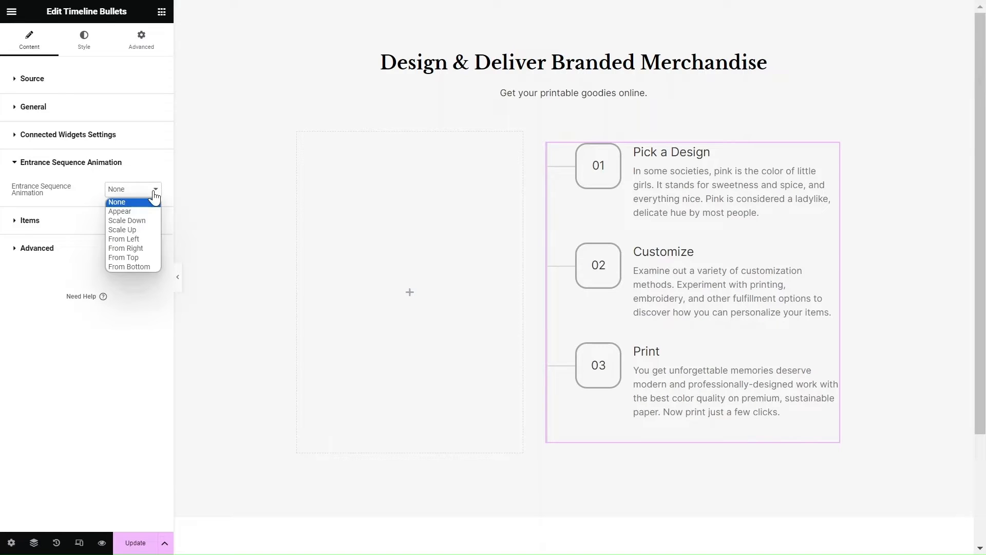
click(119, 210)
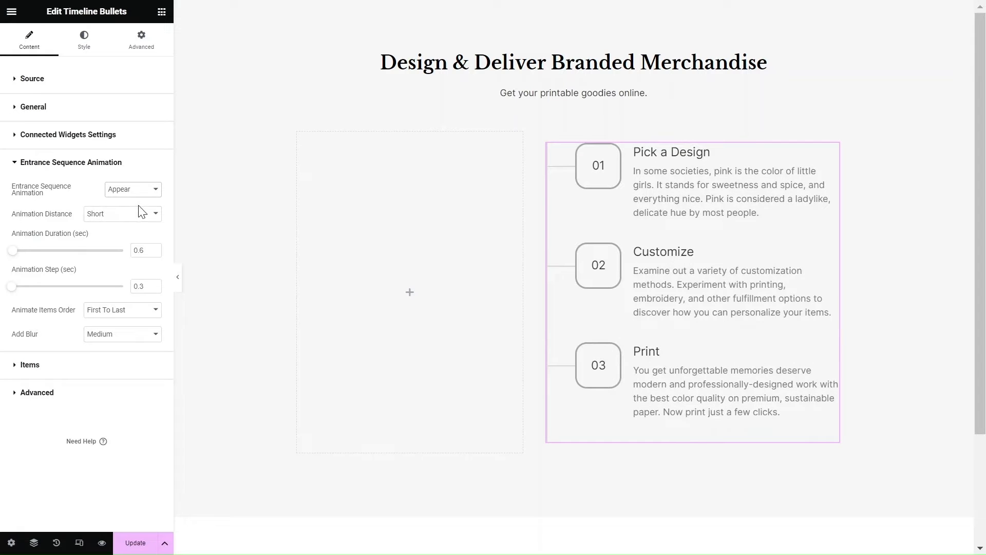
click(132, 190)
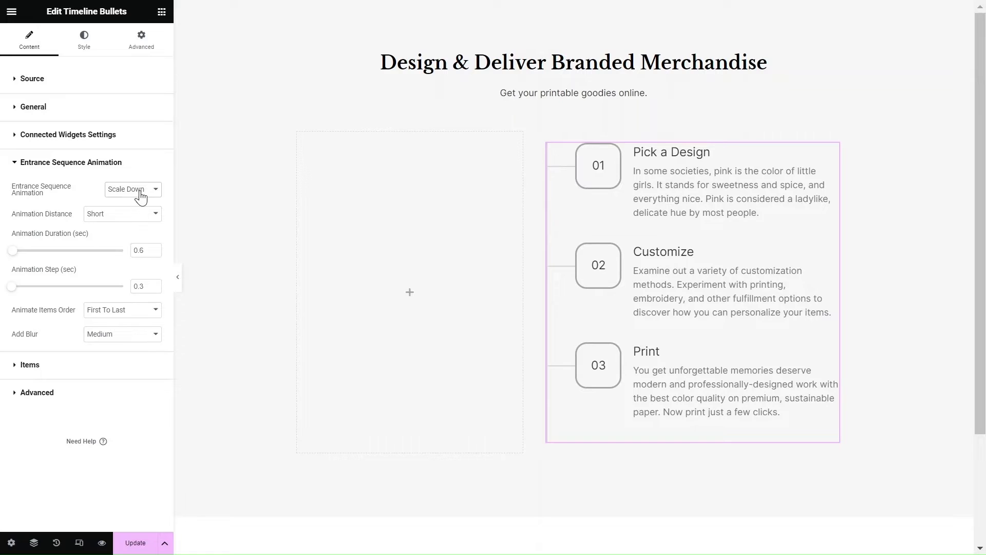
click(132, 189)
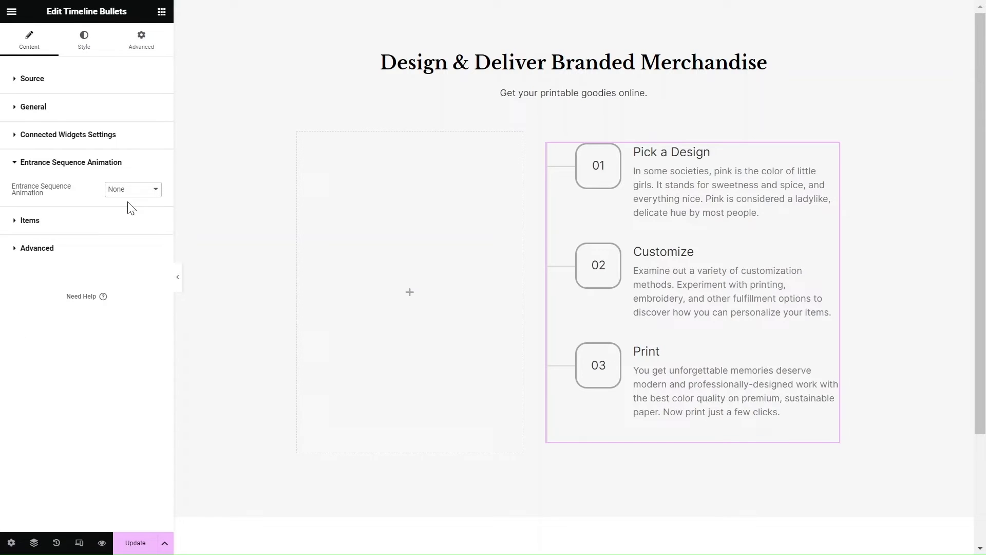
click(83, 39)
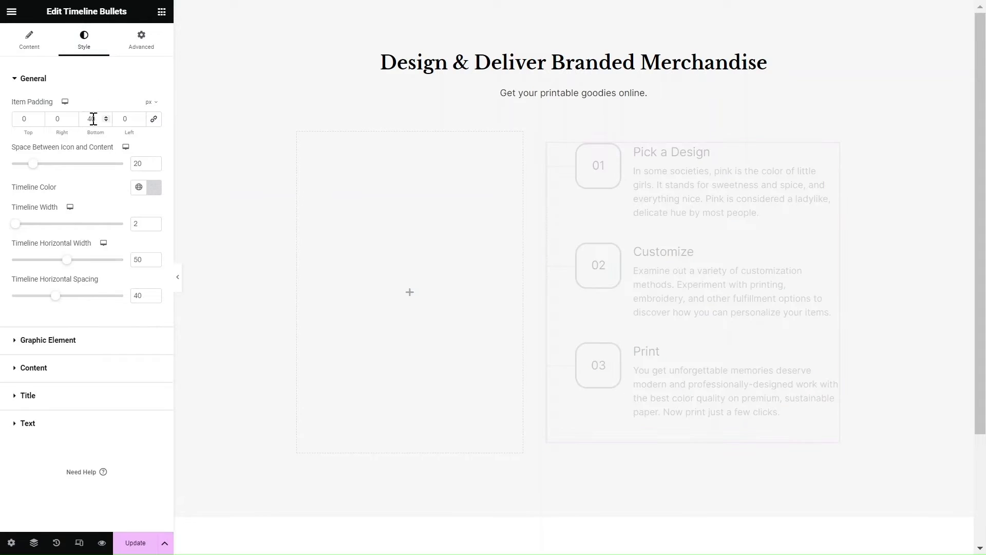
- Set the spacing below each timeline item and make the timeline line Pink
click(138, 187)
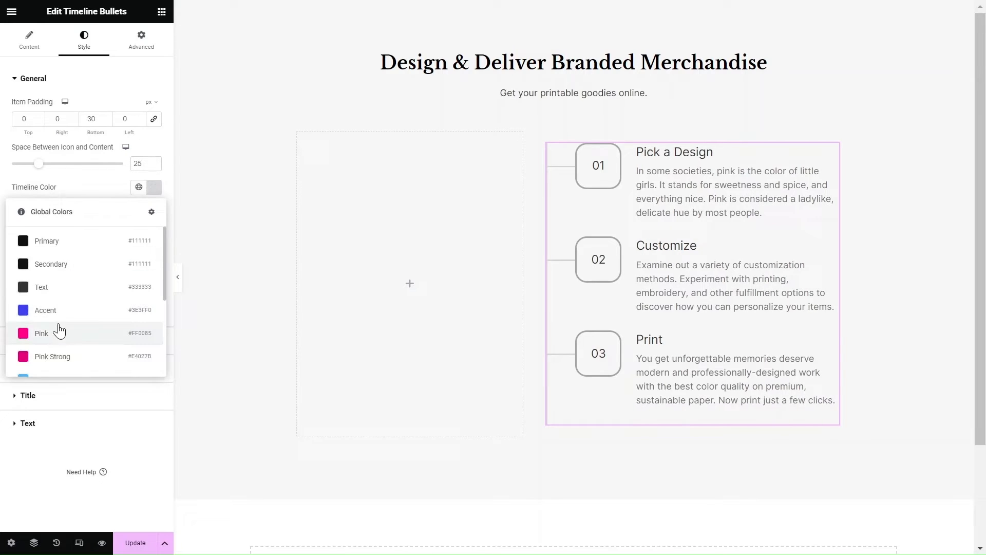
click(41, 333)
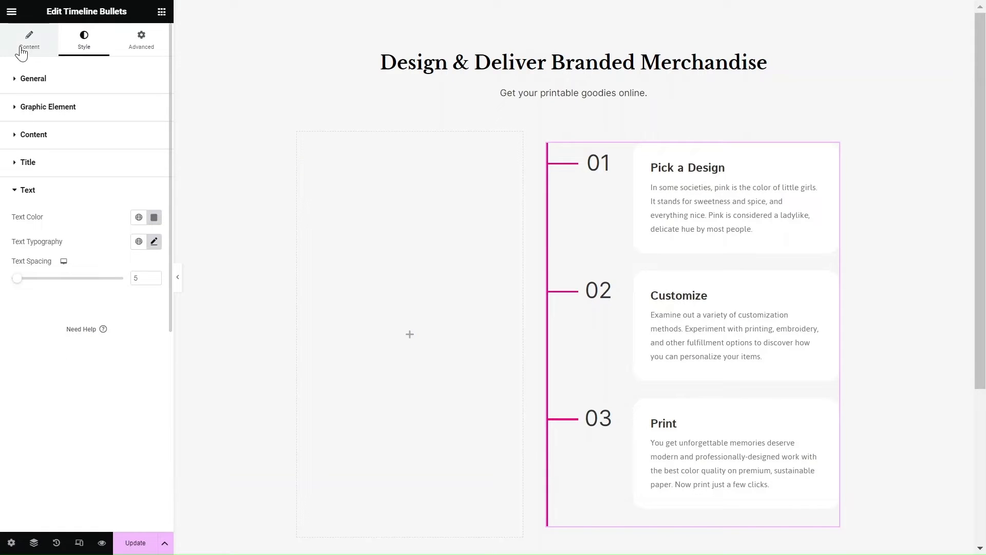
- In the timeline's Items list, colour the first item's number blue
click(29, 39)
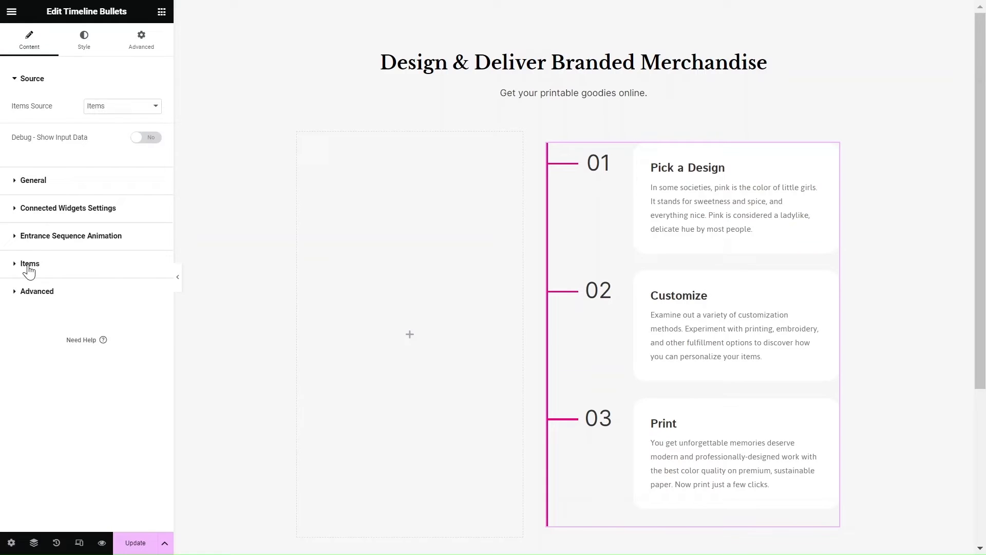
click(30, 263)
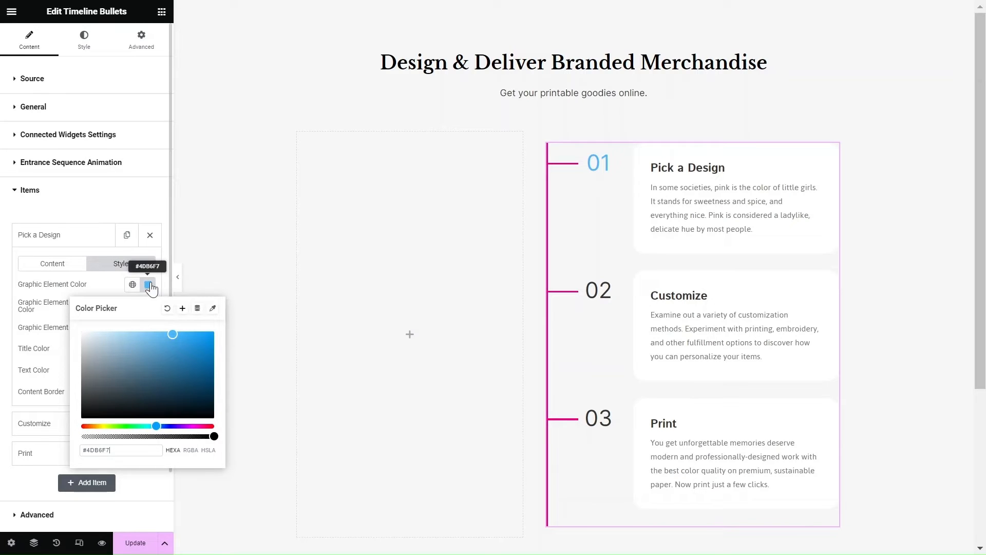
click(148, 284)
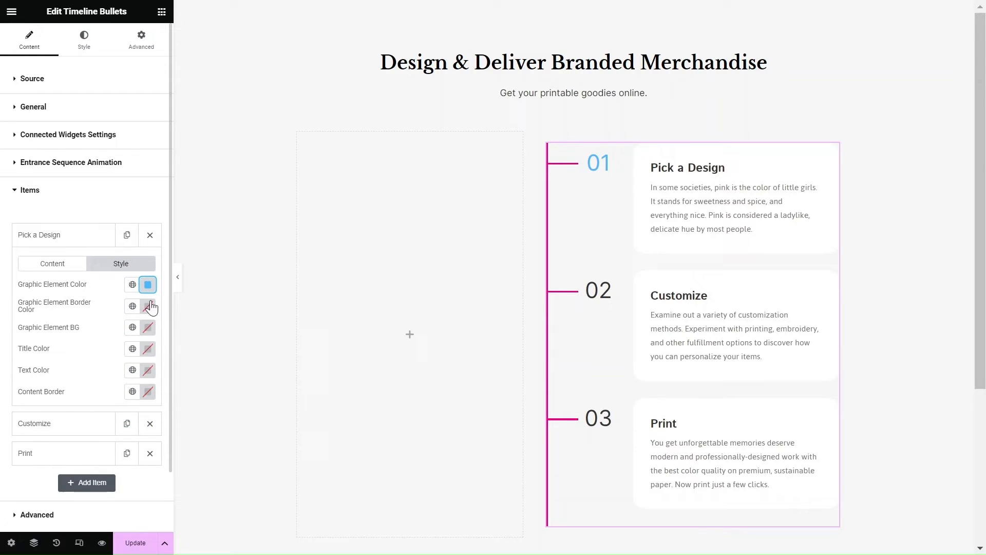
click(39, 234)
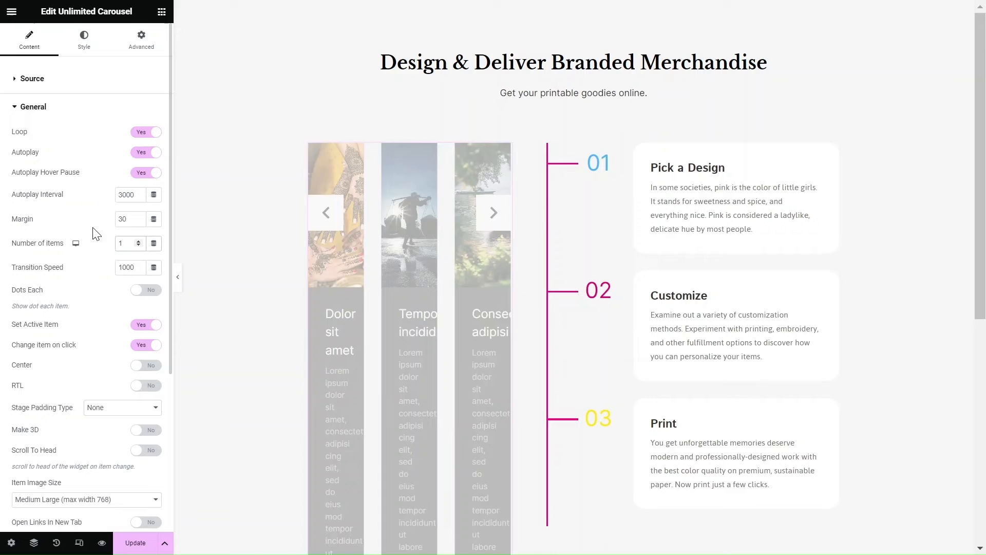
- Delete the extra fourth carousel slide and open the connected widgets options
click(31, 134)
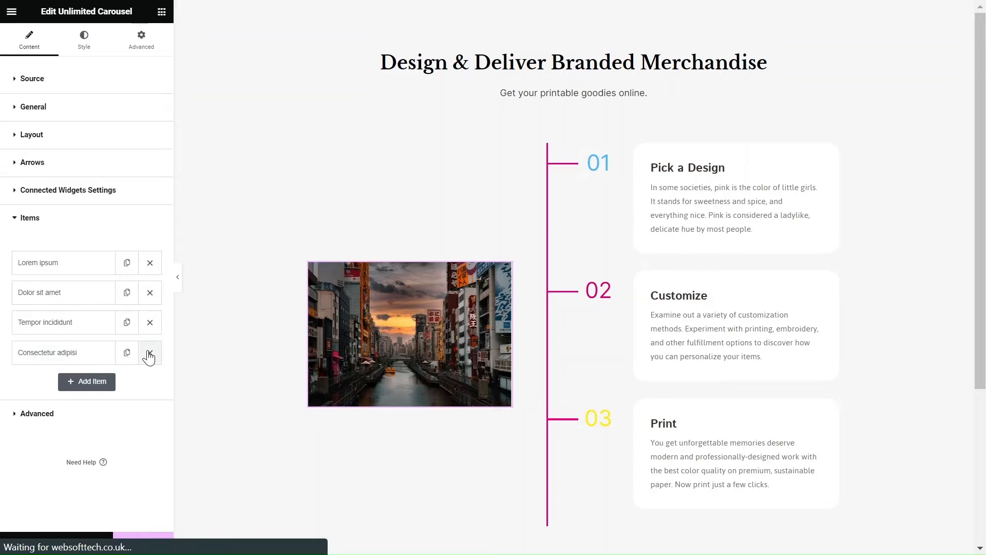
click(38, 262)
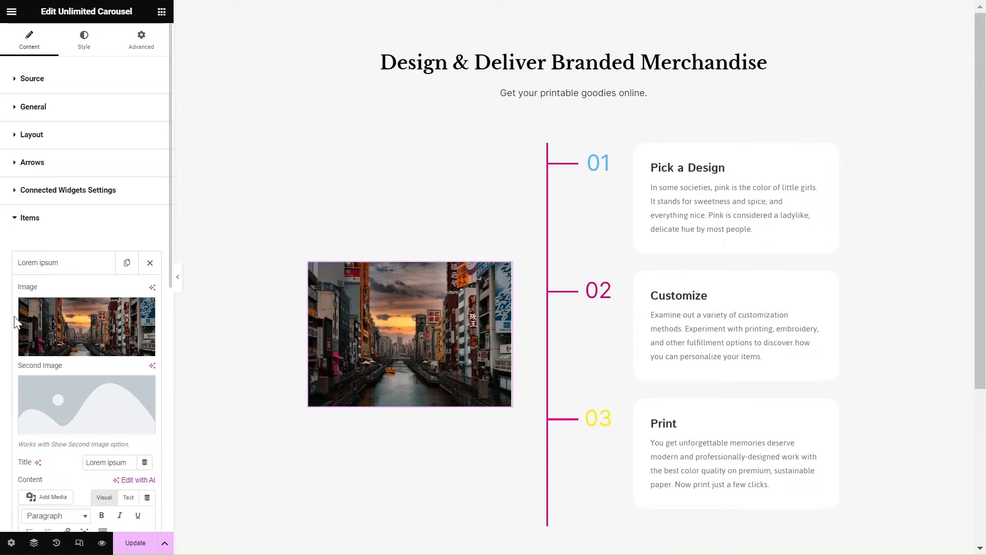
mouse_move(86, 325)
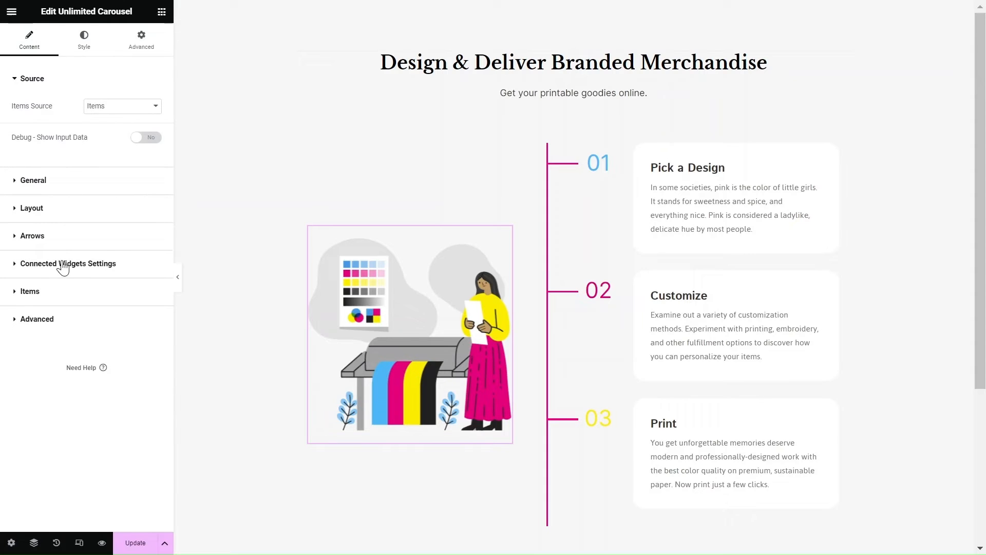
click(67, 263)
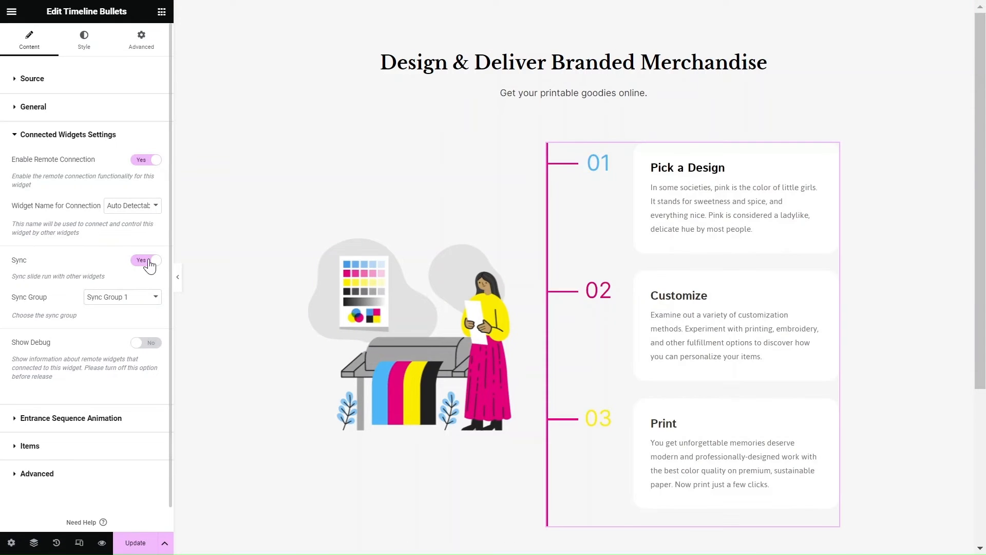
- Turn on timeline Sync and give the active card a Content Shadow Active
click(83, 39)
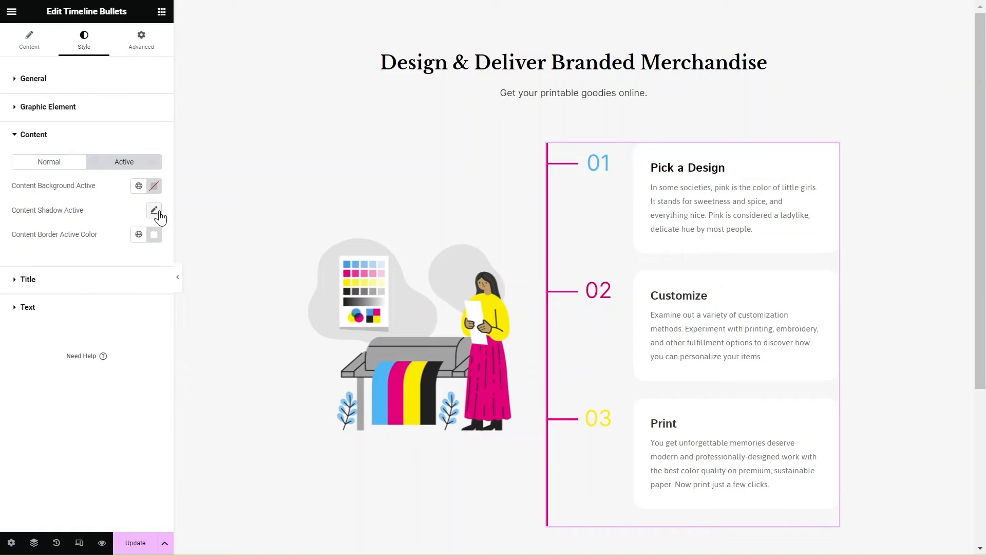
click(154, 210)
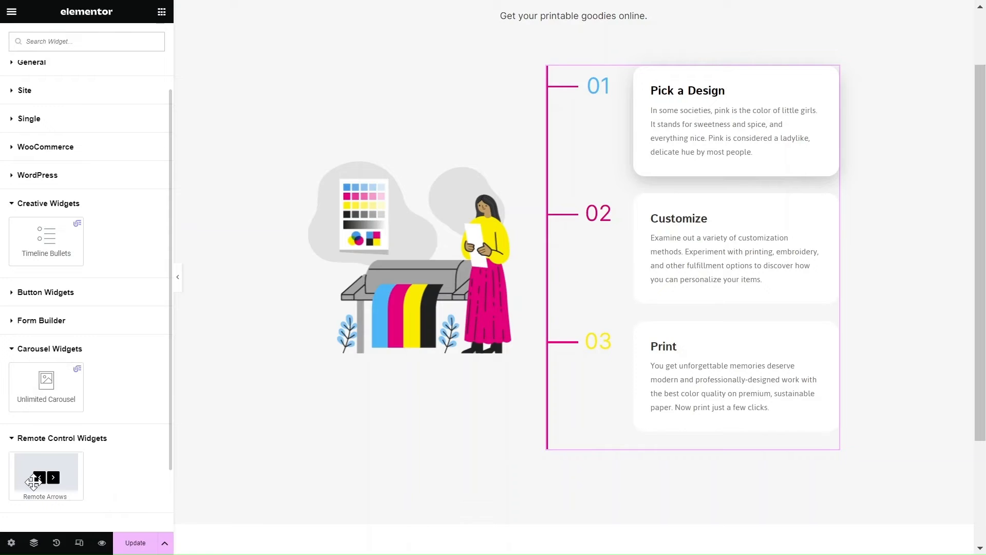
- Place Remote Arrows under the carousel, test them, centre them, and adjust gap and padding
drag(46, 474, 409, 371)
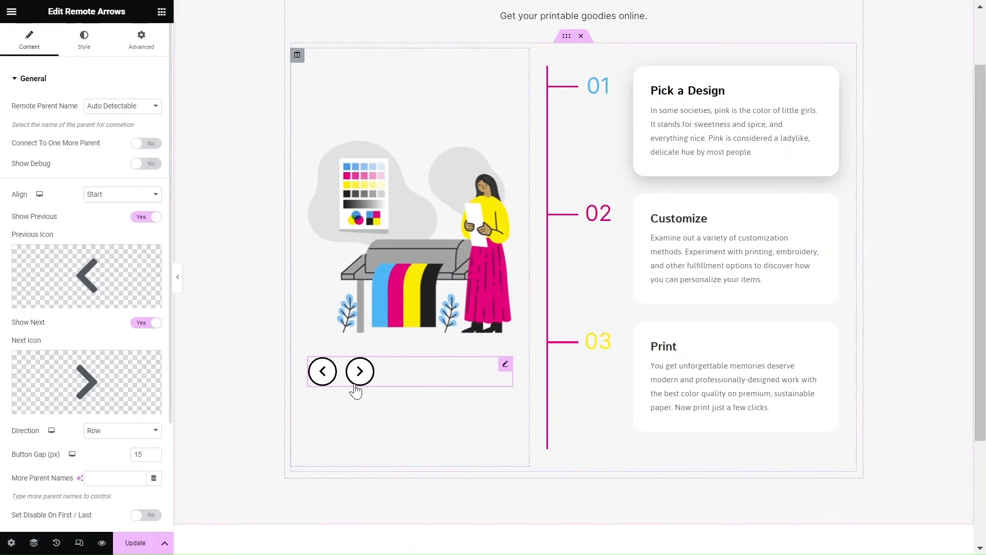
click(359, 370)
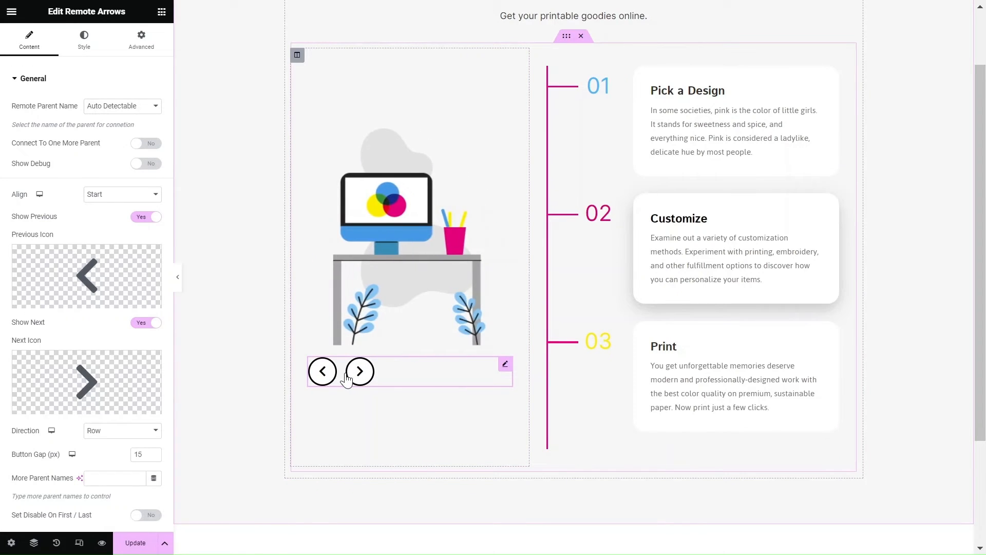
click(359, 371)
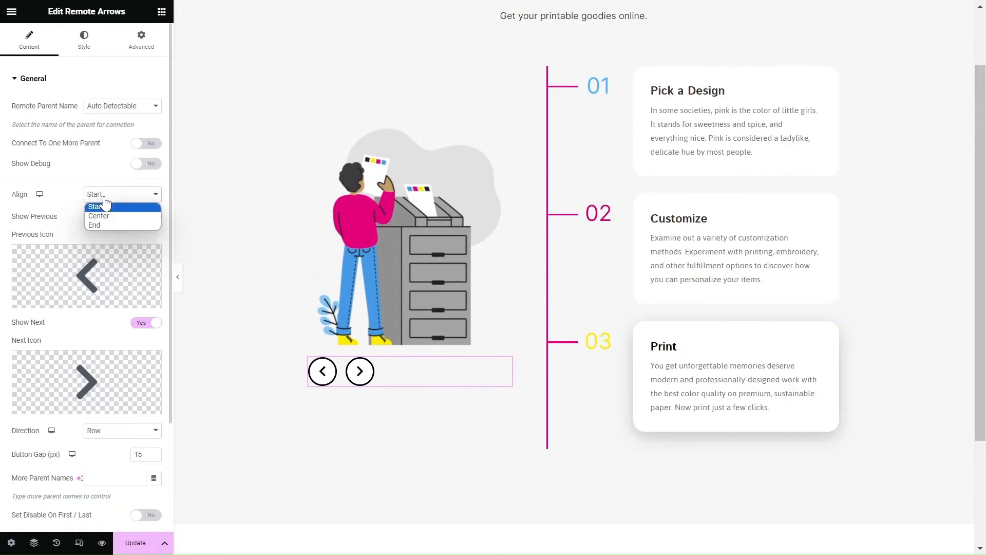
click(99, 216)
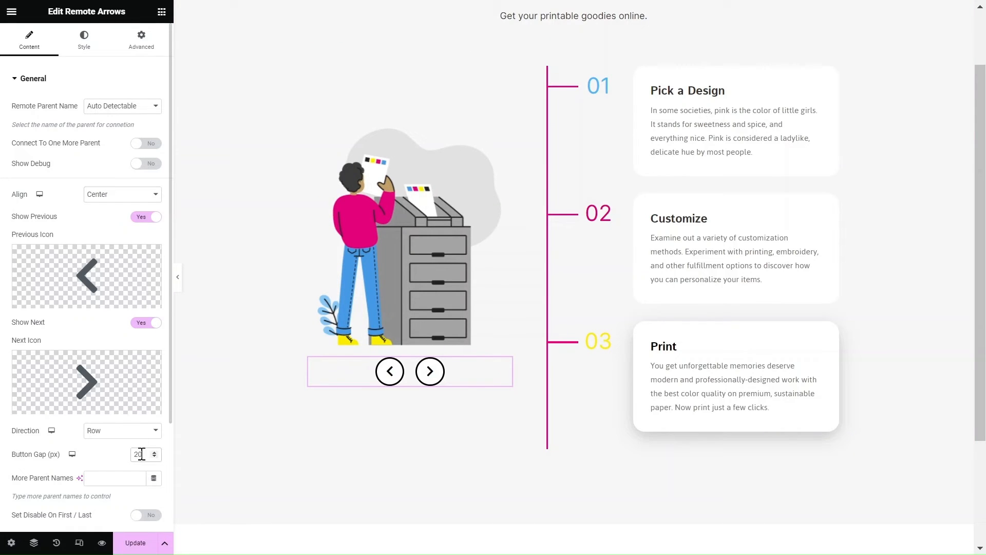
click(140, 39)
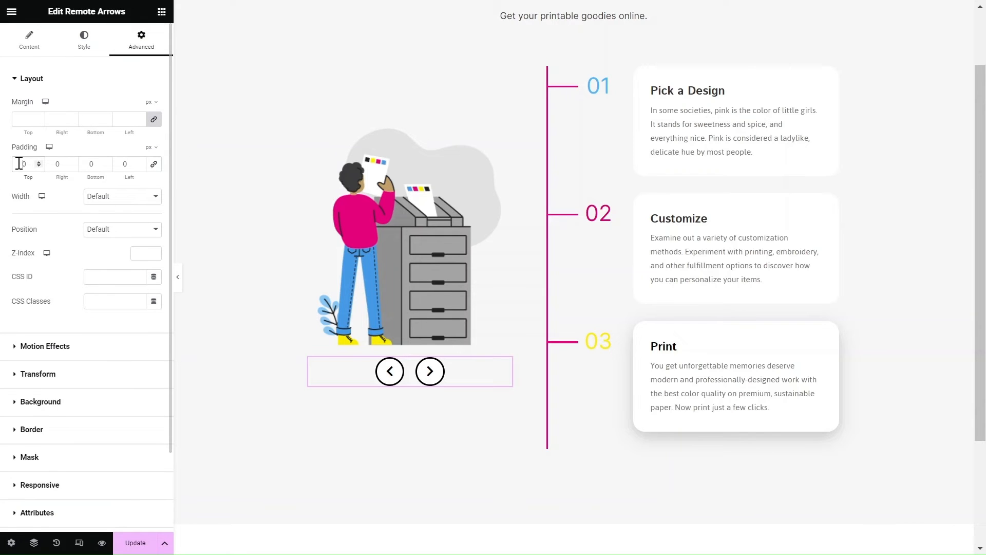
click(83, 39)
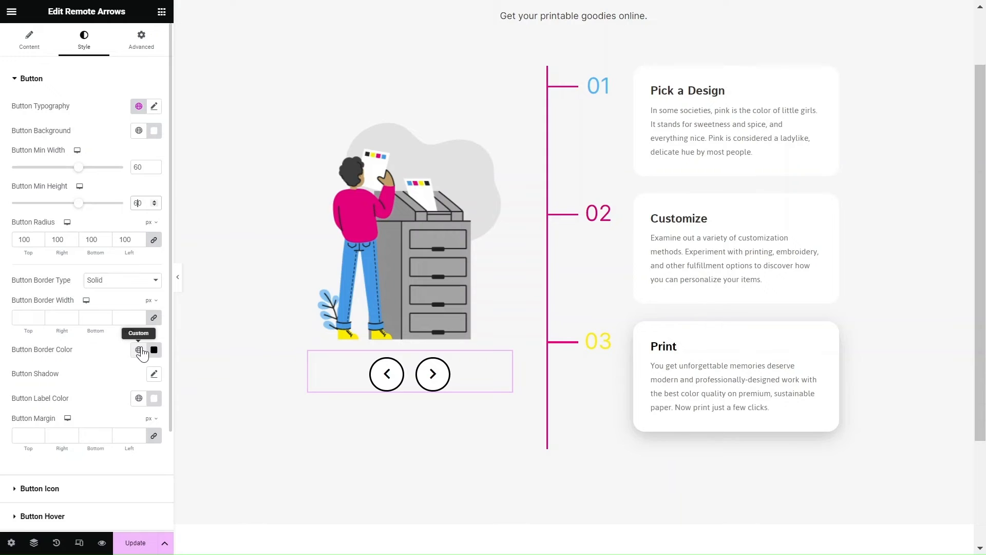
- Colour the arrow borders pink and icons Pink Strong, then test the arrows in preview
click(154, 350)
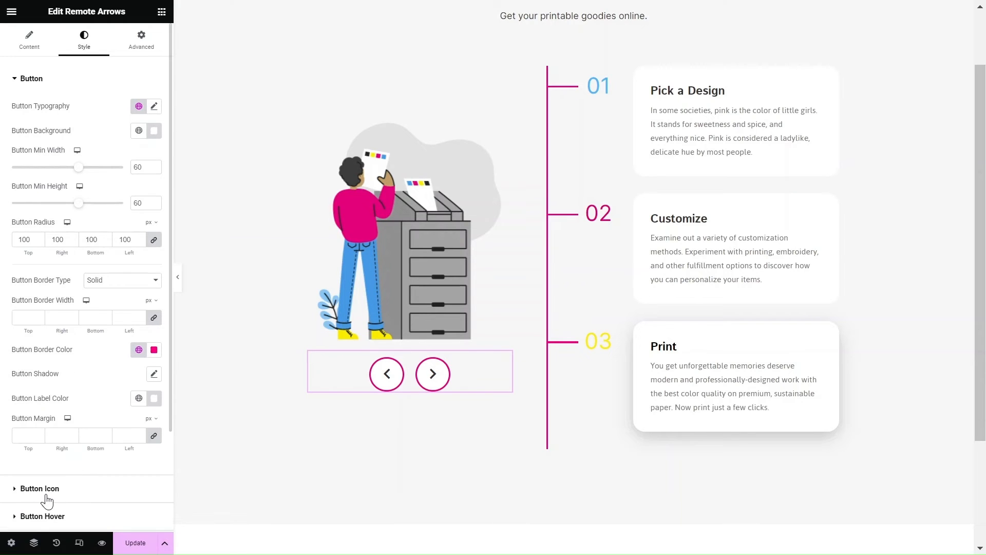
click(39, 488)
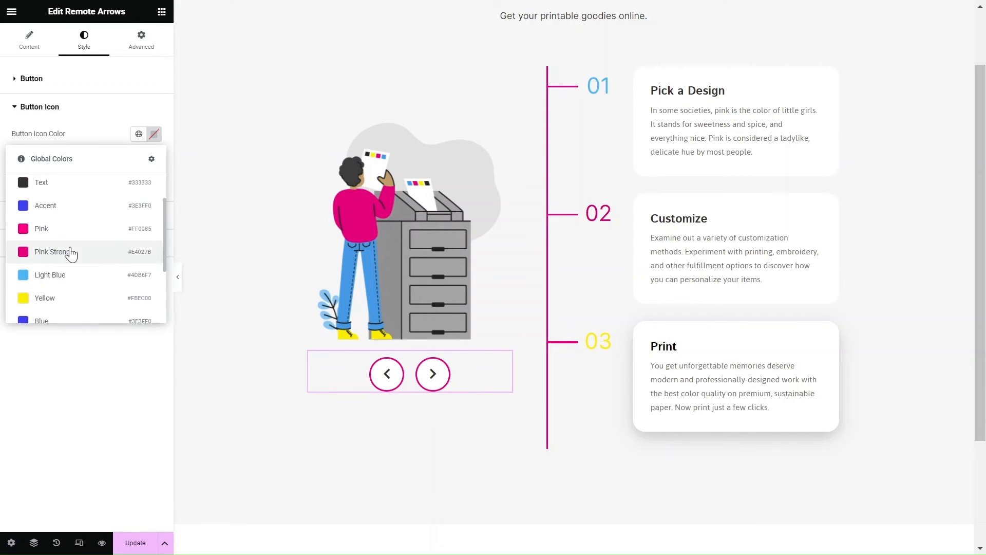
click(53, 251)
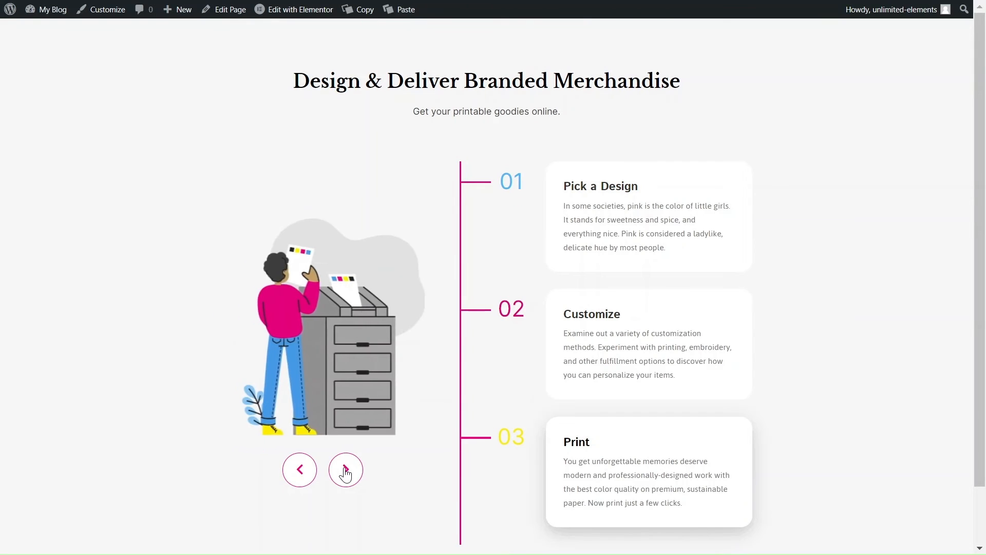
click(345, 470)
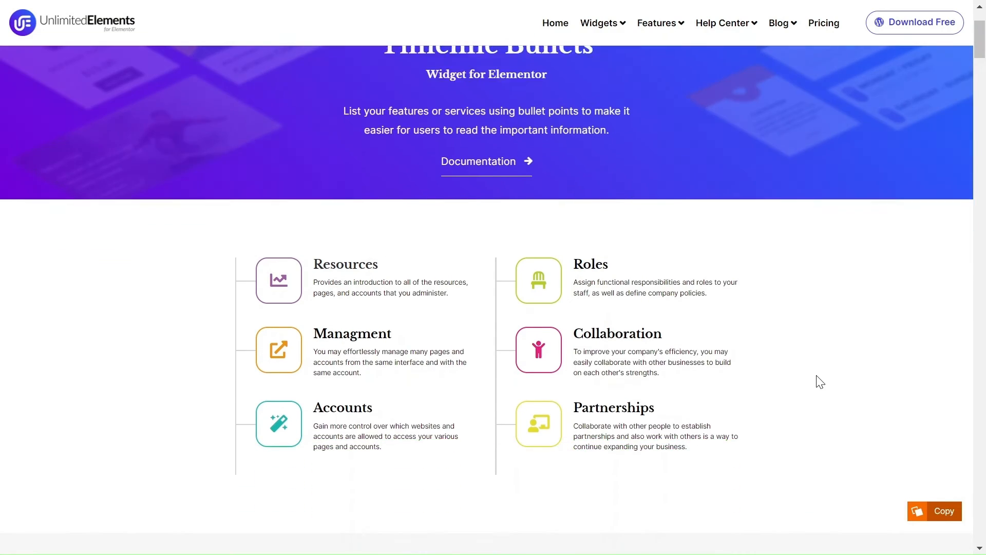
- Scroll to the synced carousel timeline demo and open its Timeline Bullets documentation
scroll(down, 3)
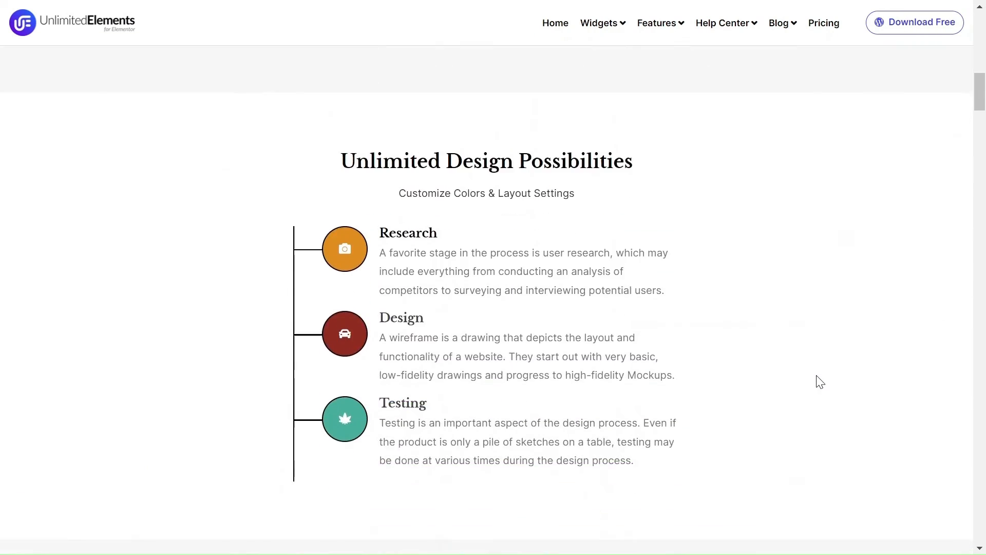
scroll(down, 3)
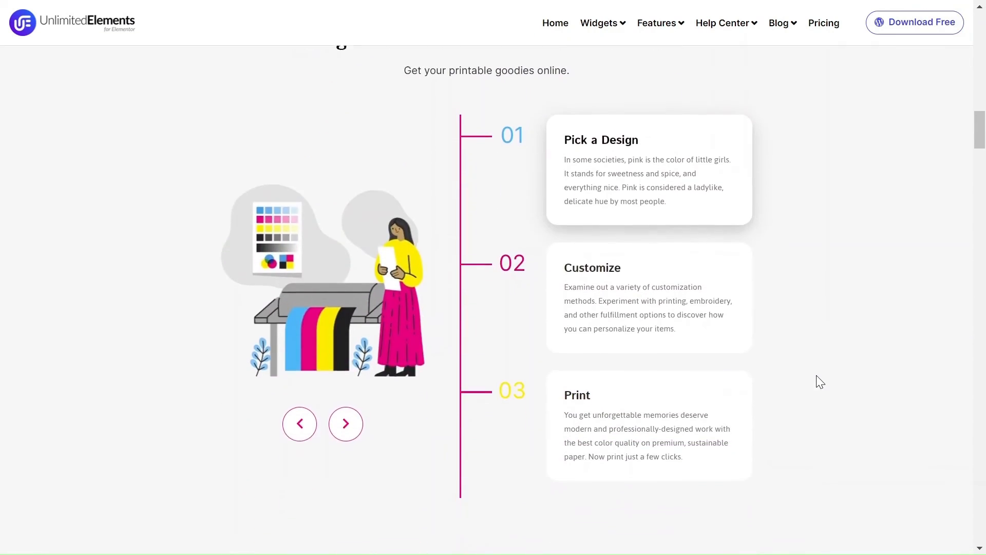
scroll(down, 3)
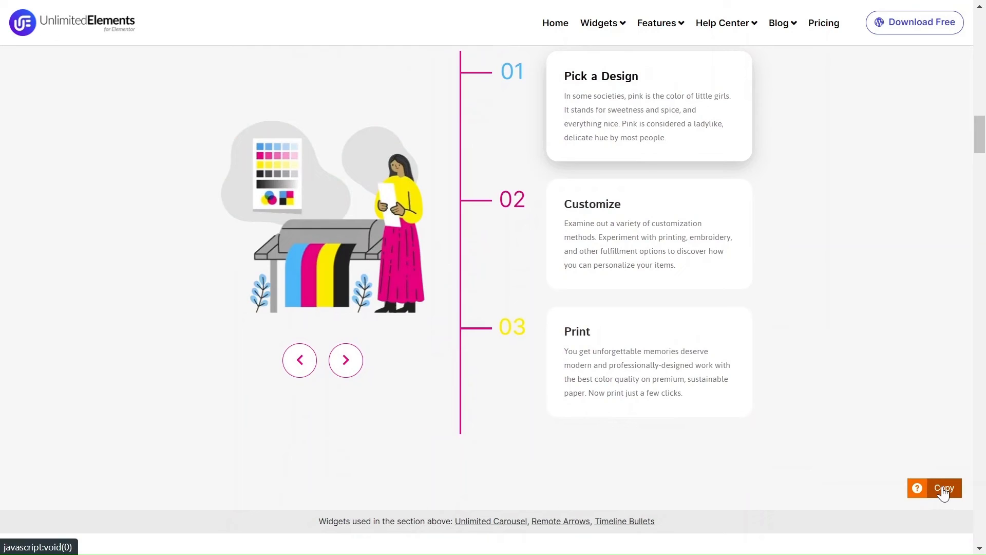
click(944, 488)
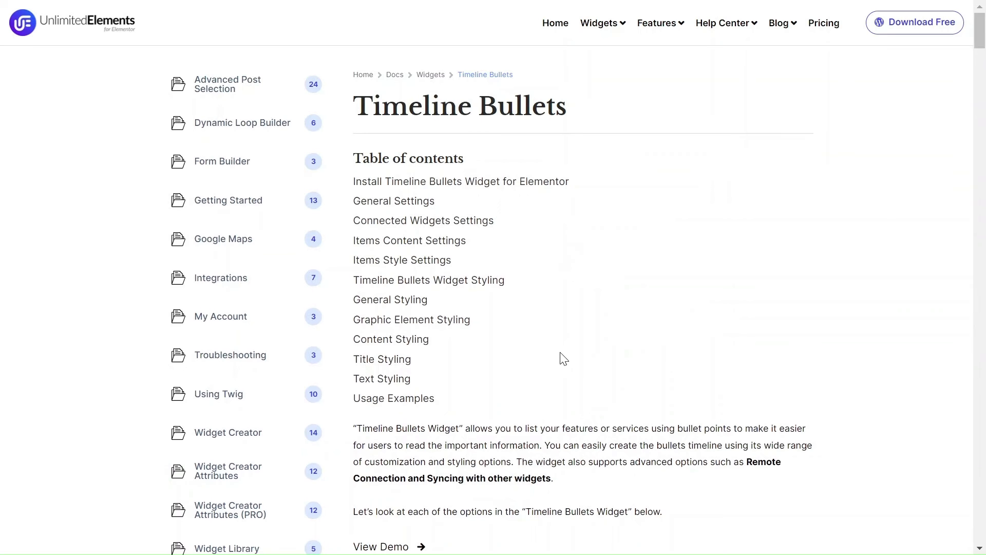
- Scroll through the docs and demos past the Sync Option and Hover effect timelines
scroll(down, 3)
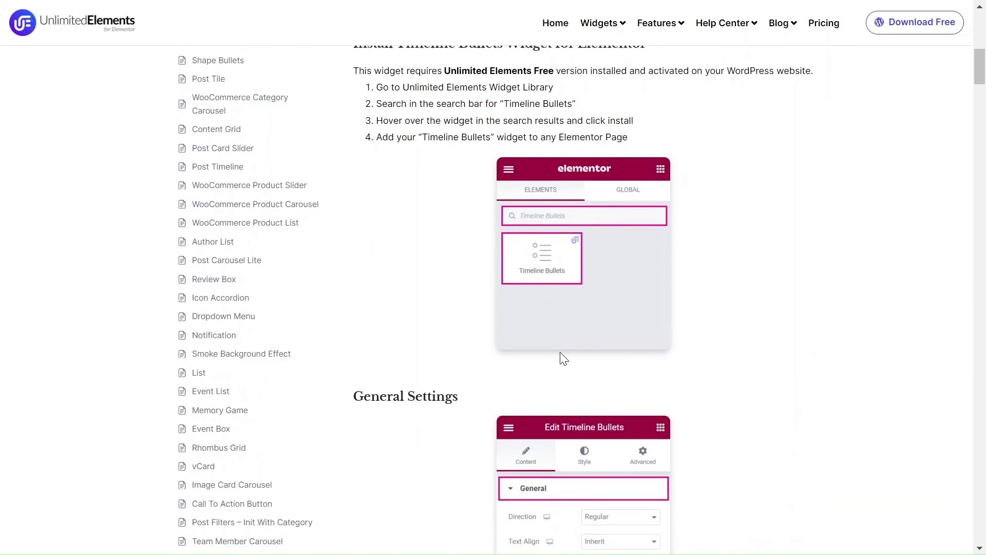
scroll(down, 3)
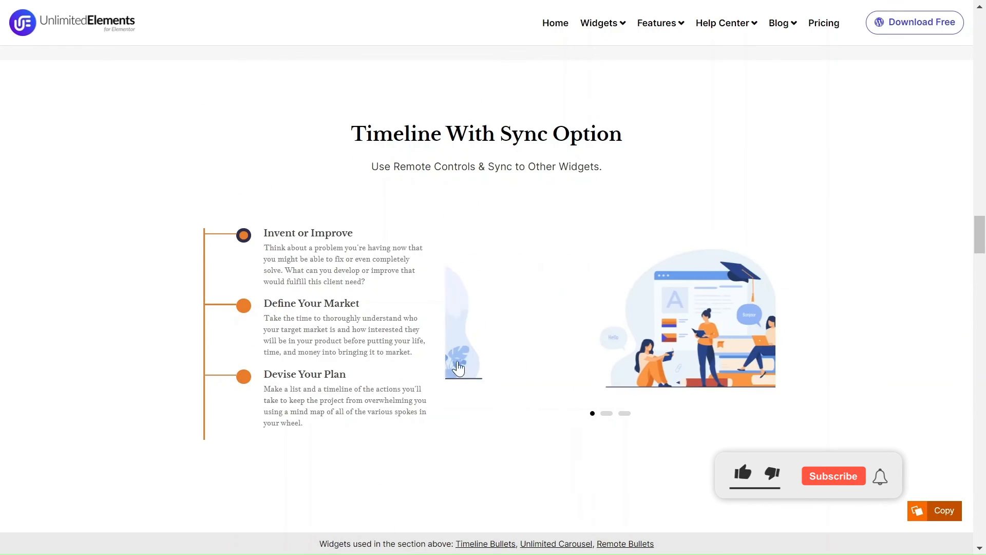
scroll(down, 3)
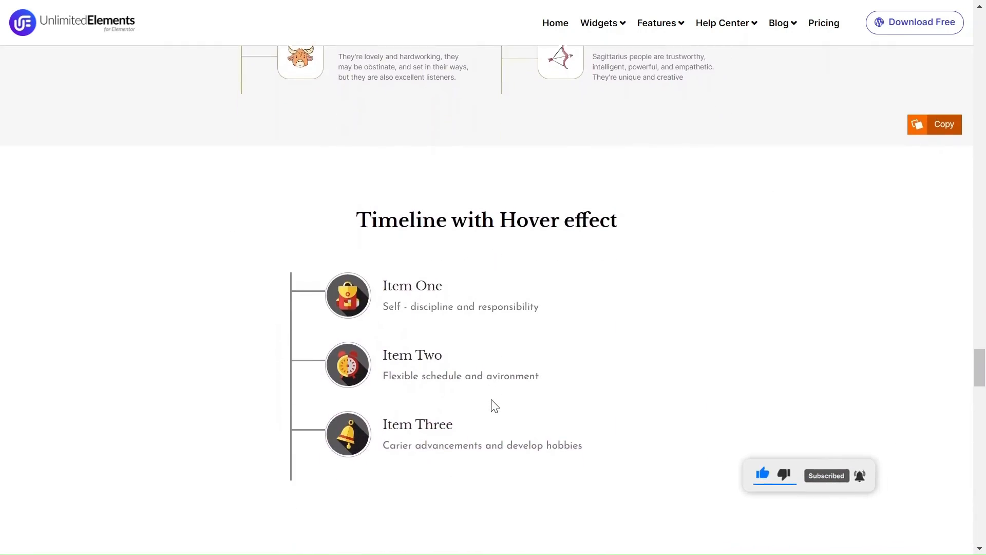
scroll(down, 3)
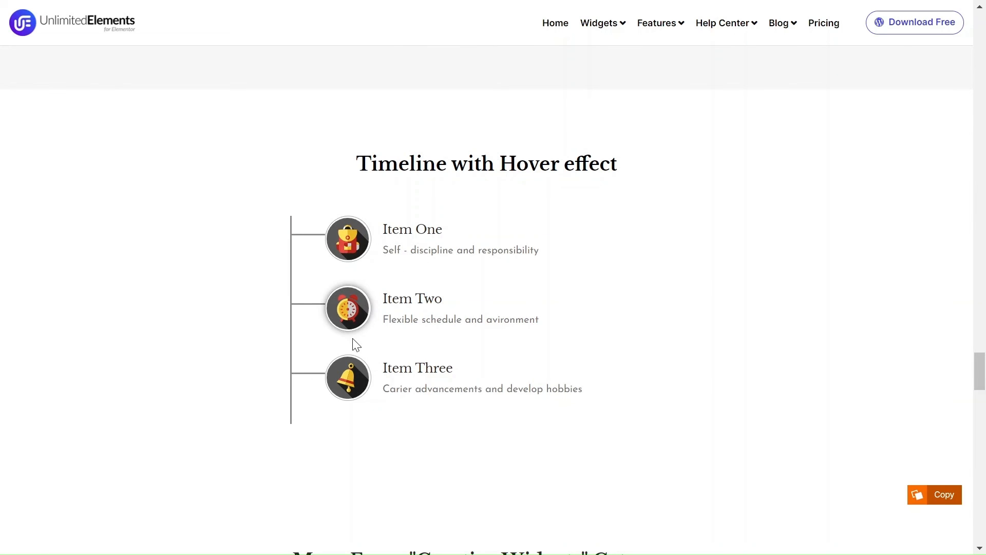